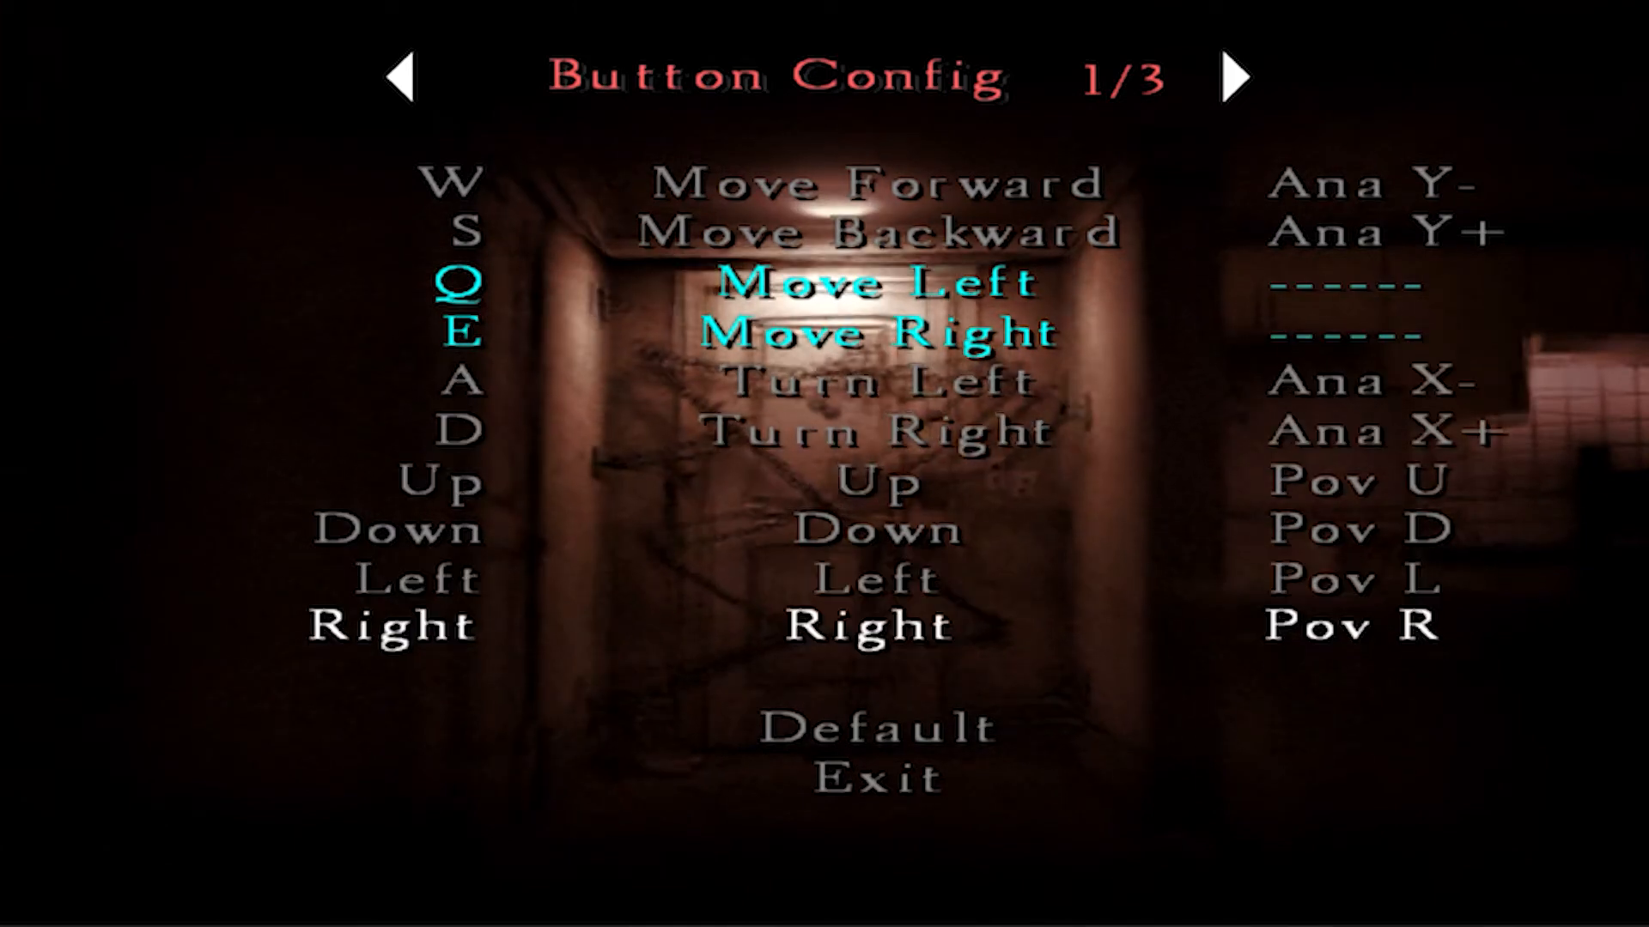
Step: Page through button config pages 1/3 to 3/3, decline the change prompt, and return to 2/3
key("down")
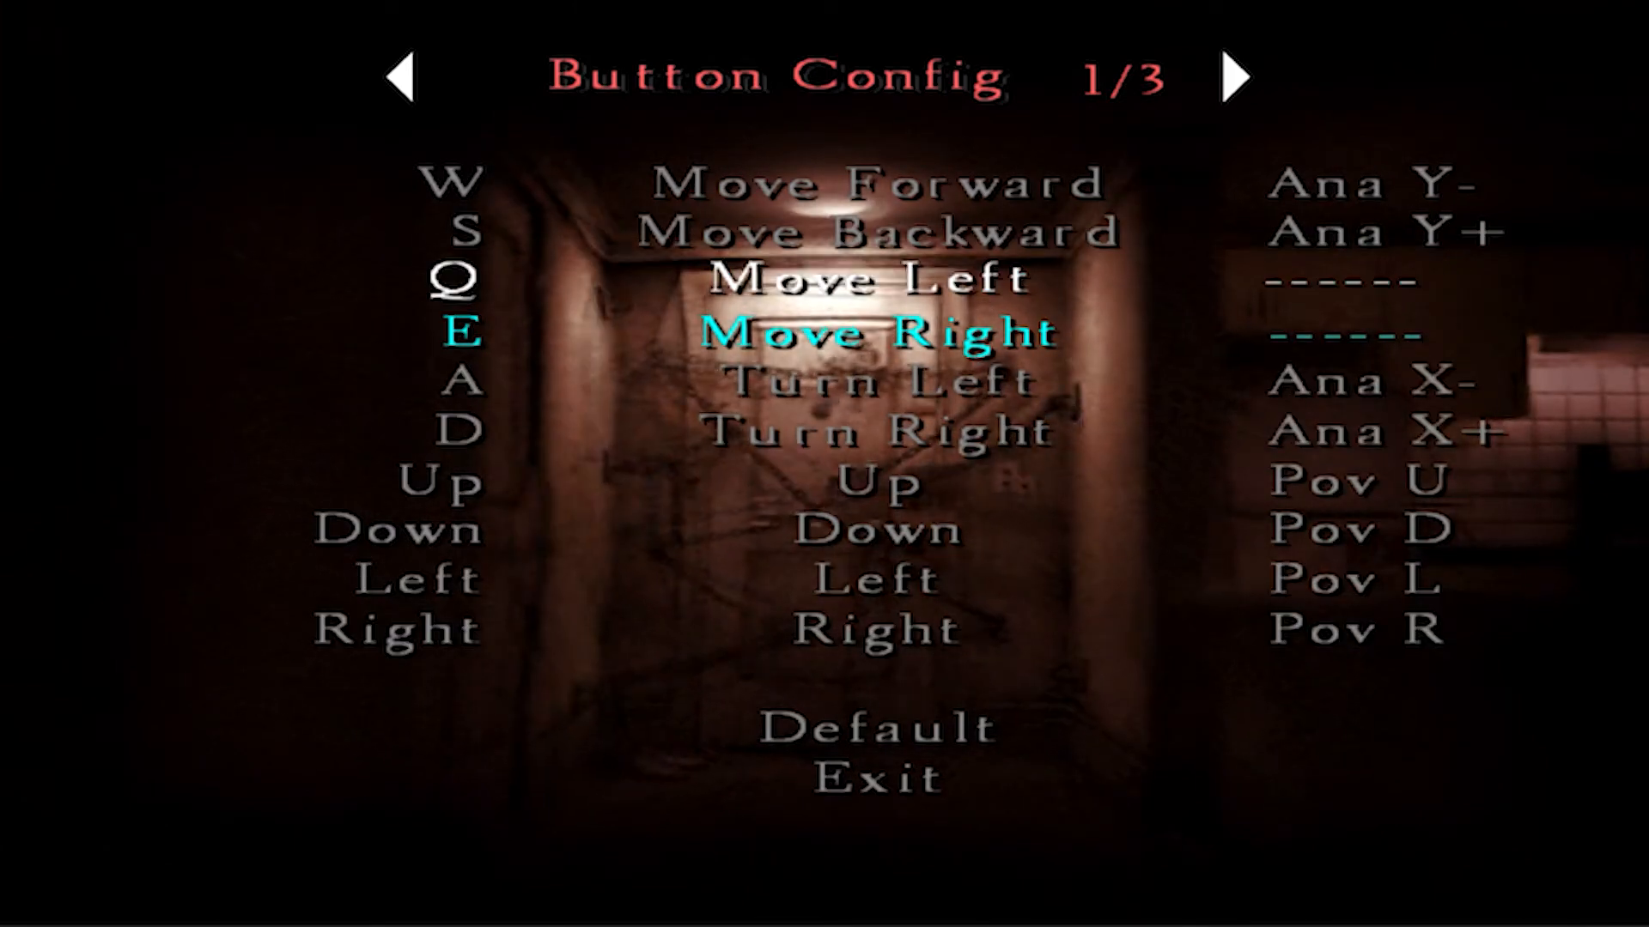
left_click(1241, 79)
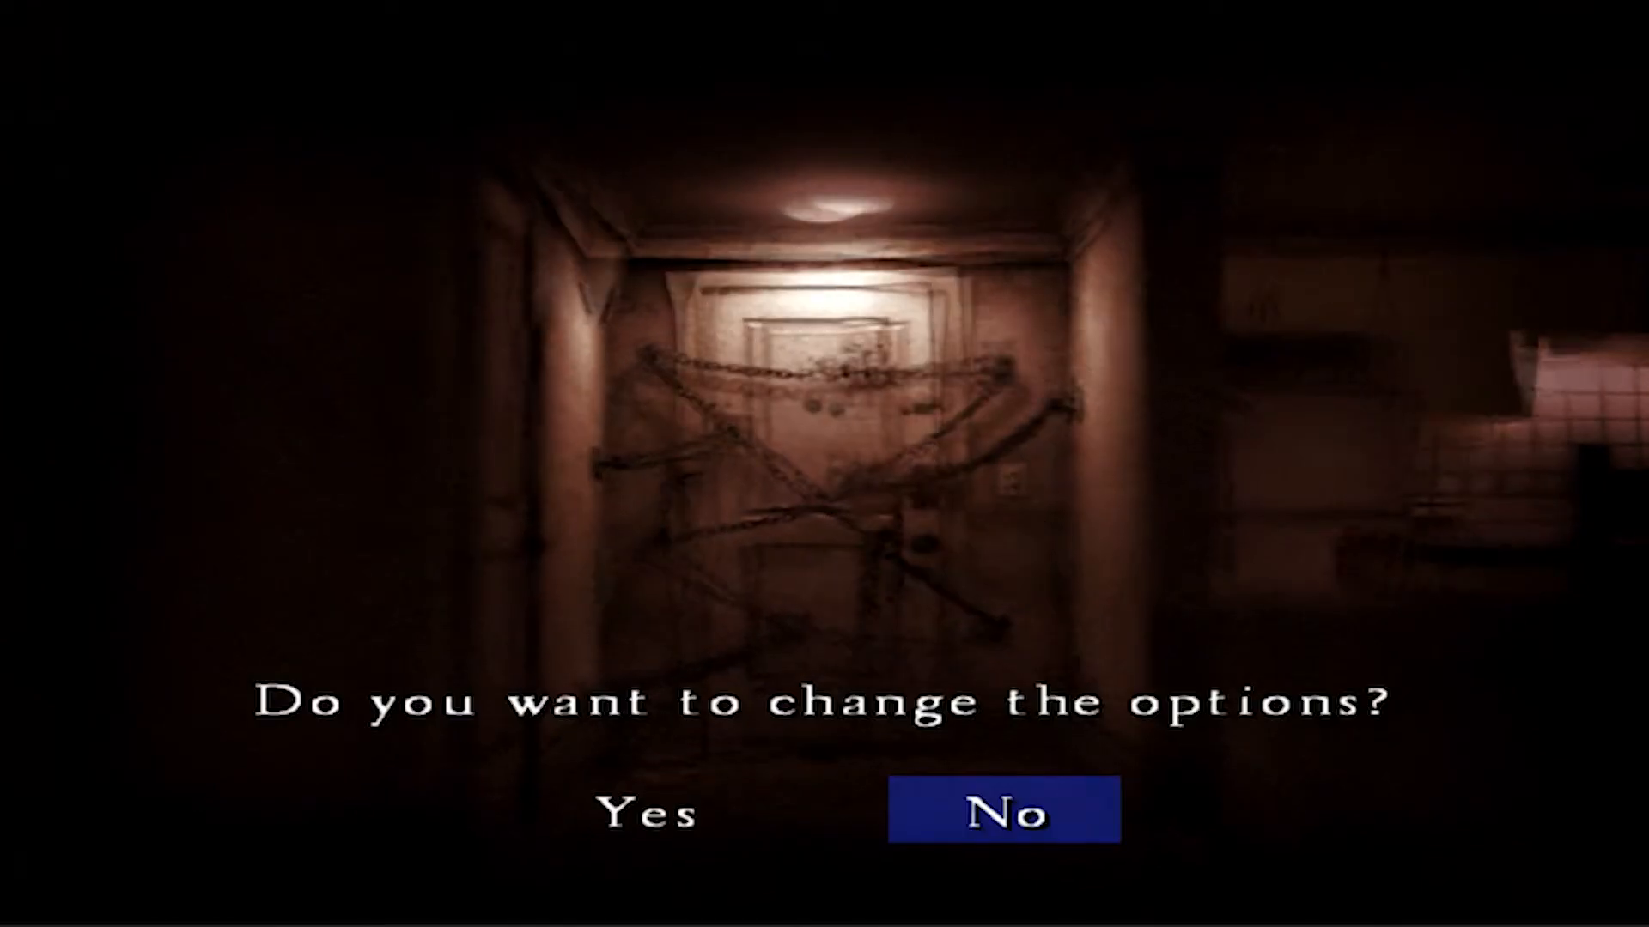
left_click(643, 811)
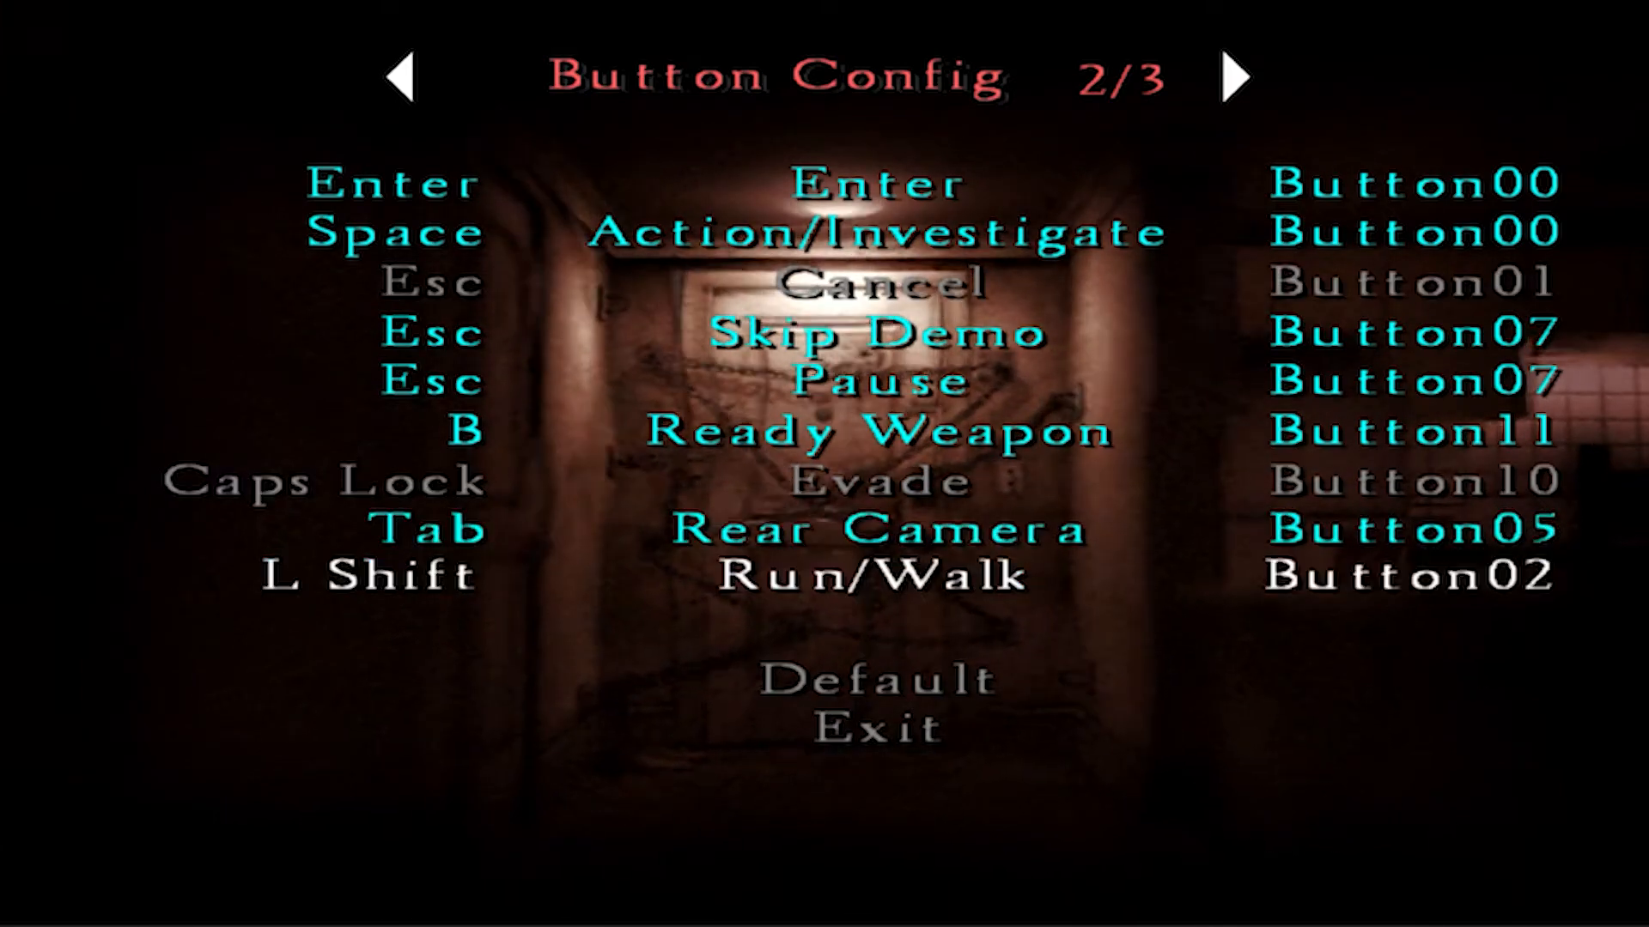
left_click(1236, 79)
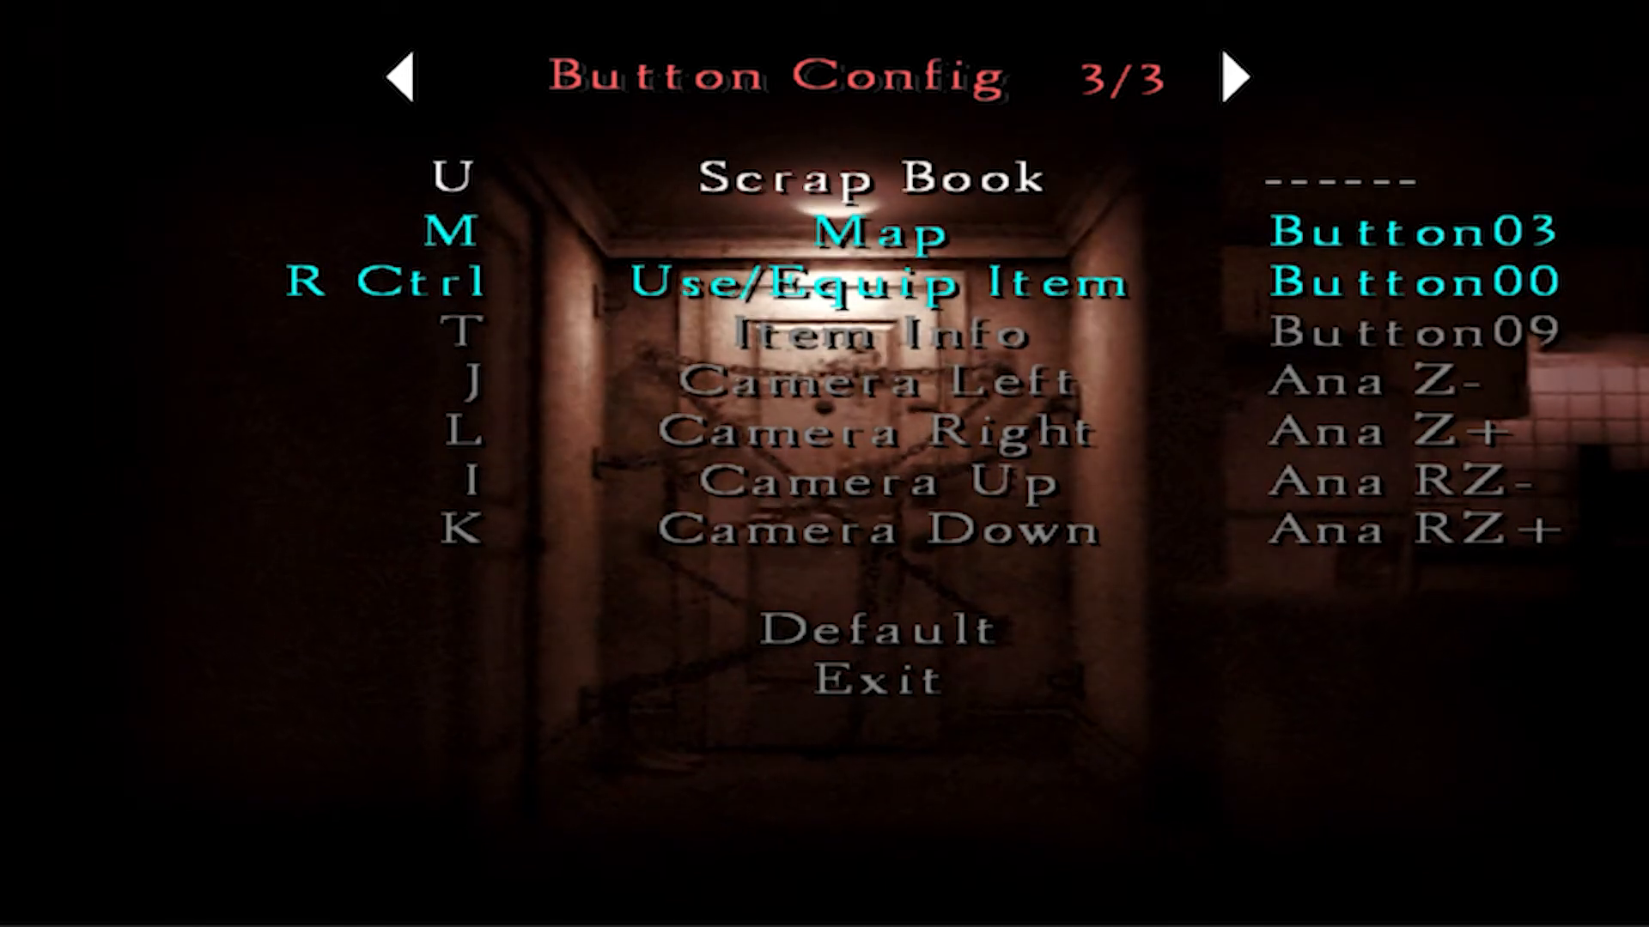
left_click(403, 79)
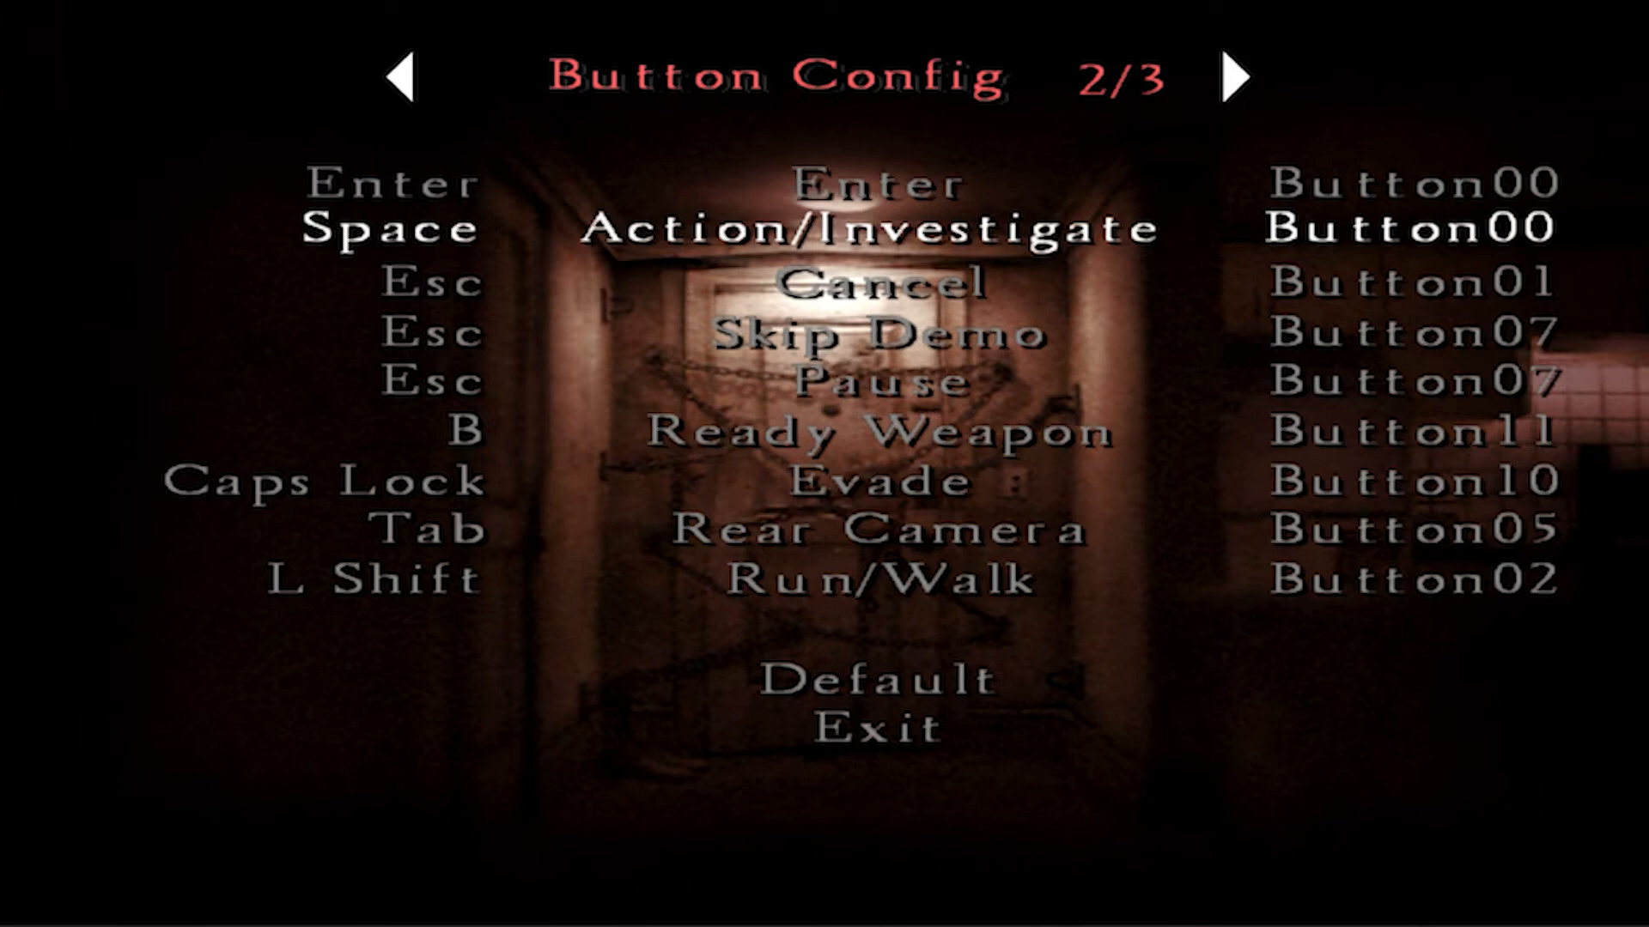
key("up")
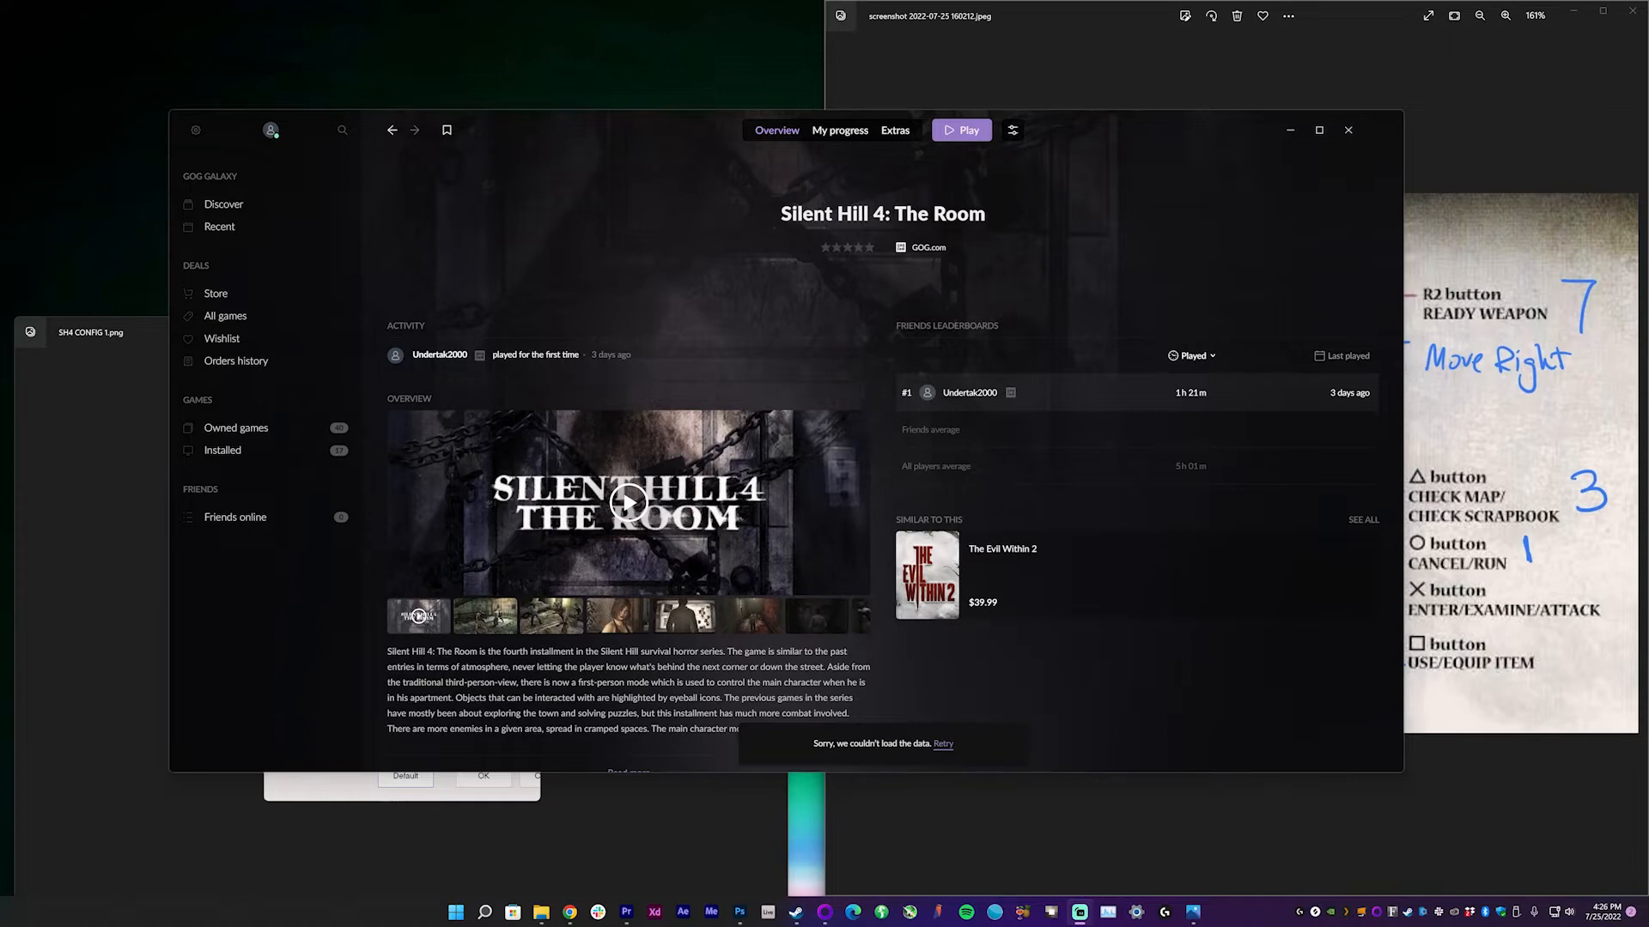
mouse_move(1067, 179)
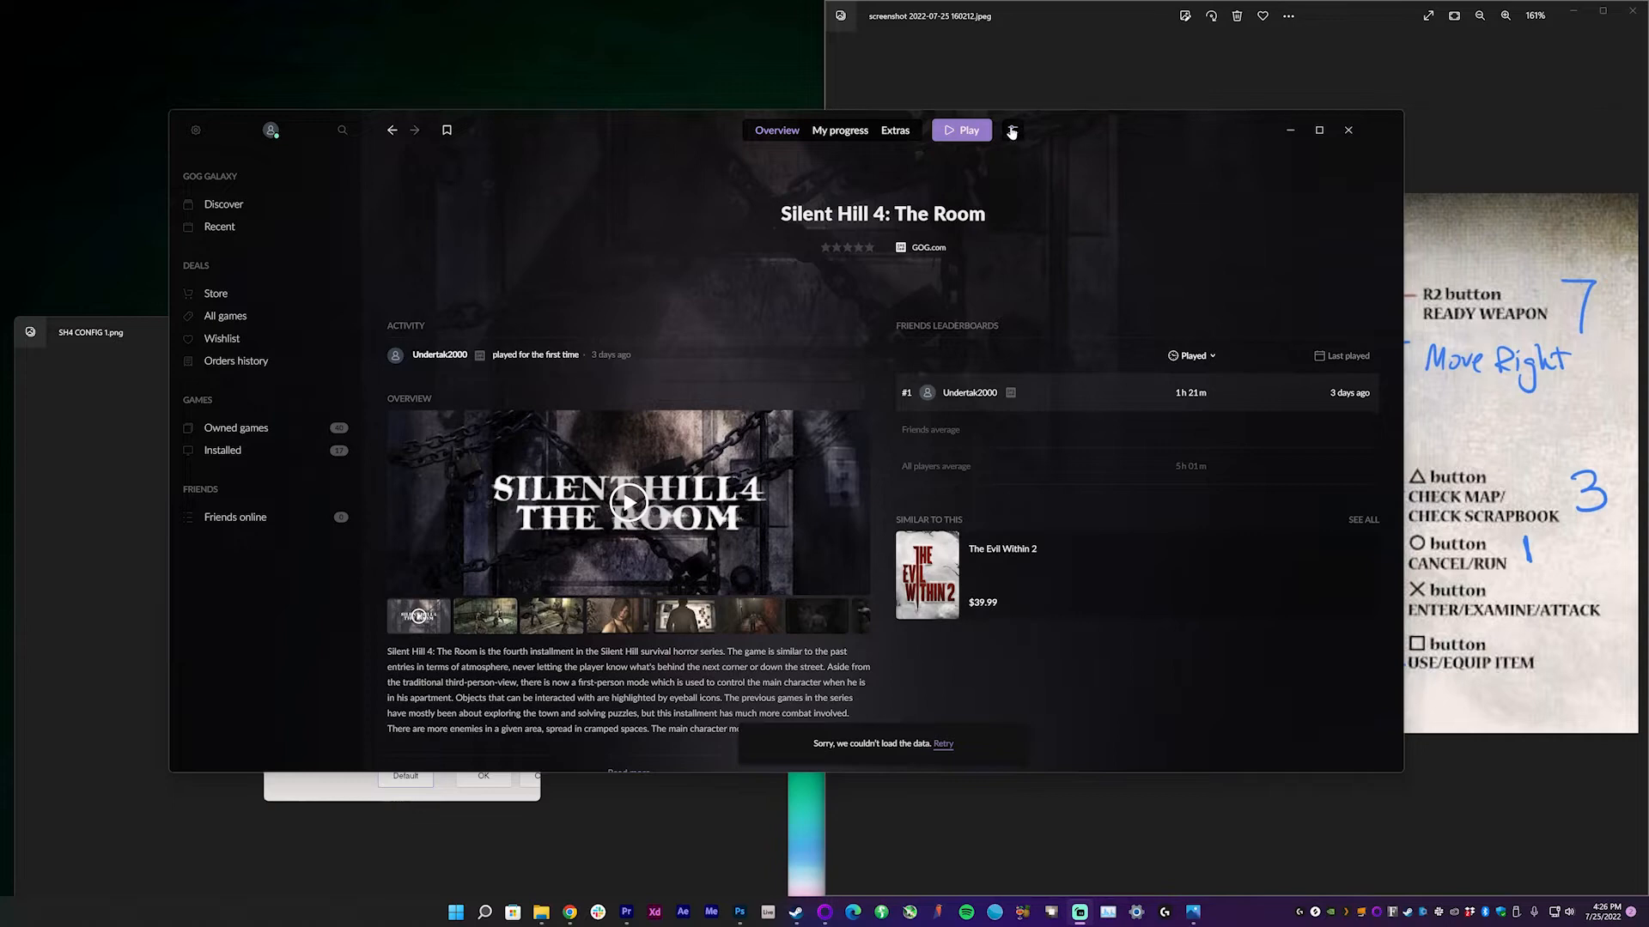
Step: Show the Silent Hill 4 installation folder via Manage installation in GOG Galaxy
left_click(1012, 129)
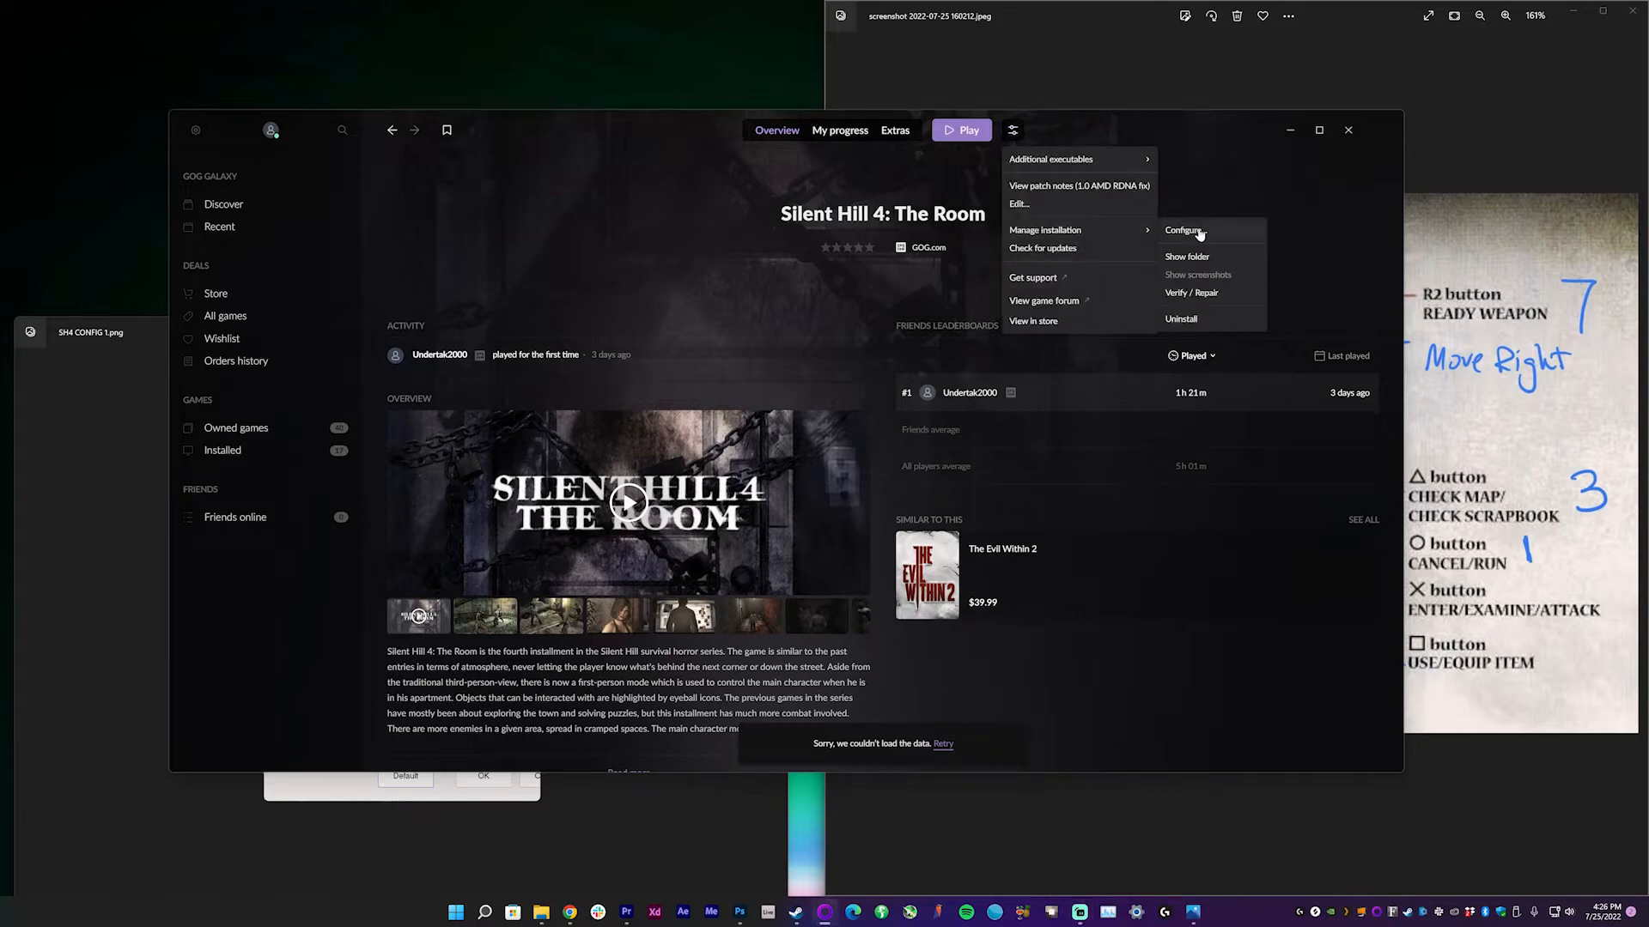
left_click(1186, 257)
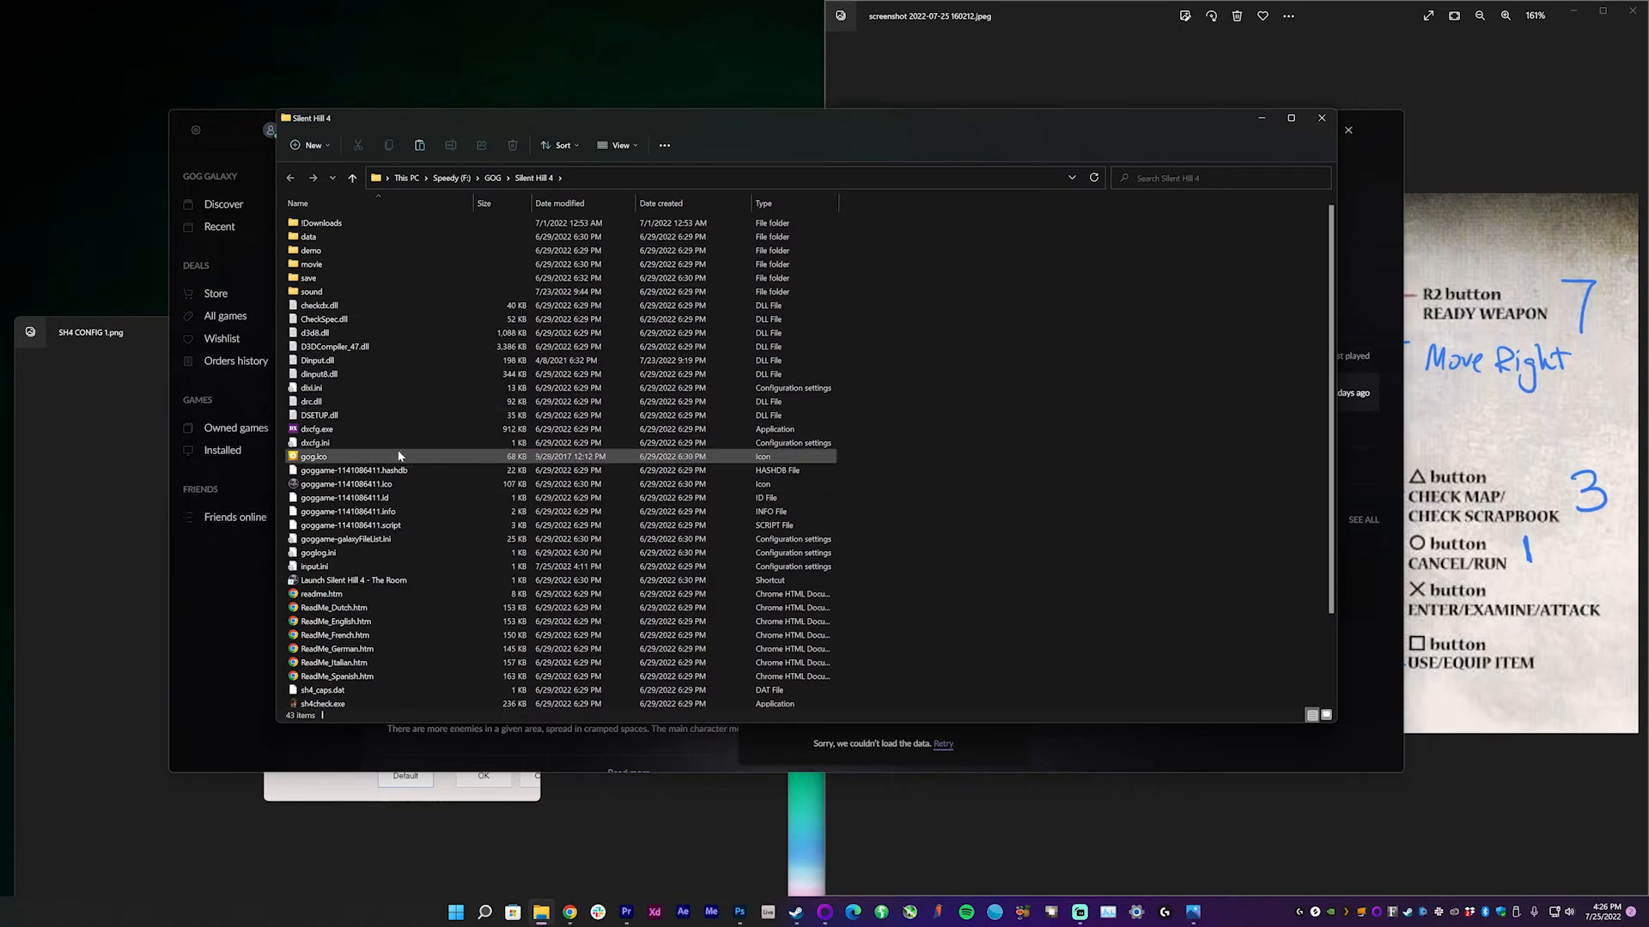
Step: Run SH4Config.exe from the Silent Hill 4 game folder
scroll("down", 3)
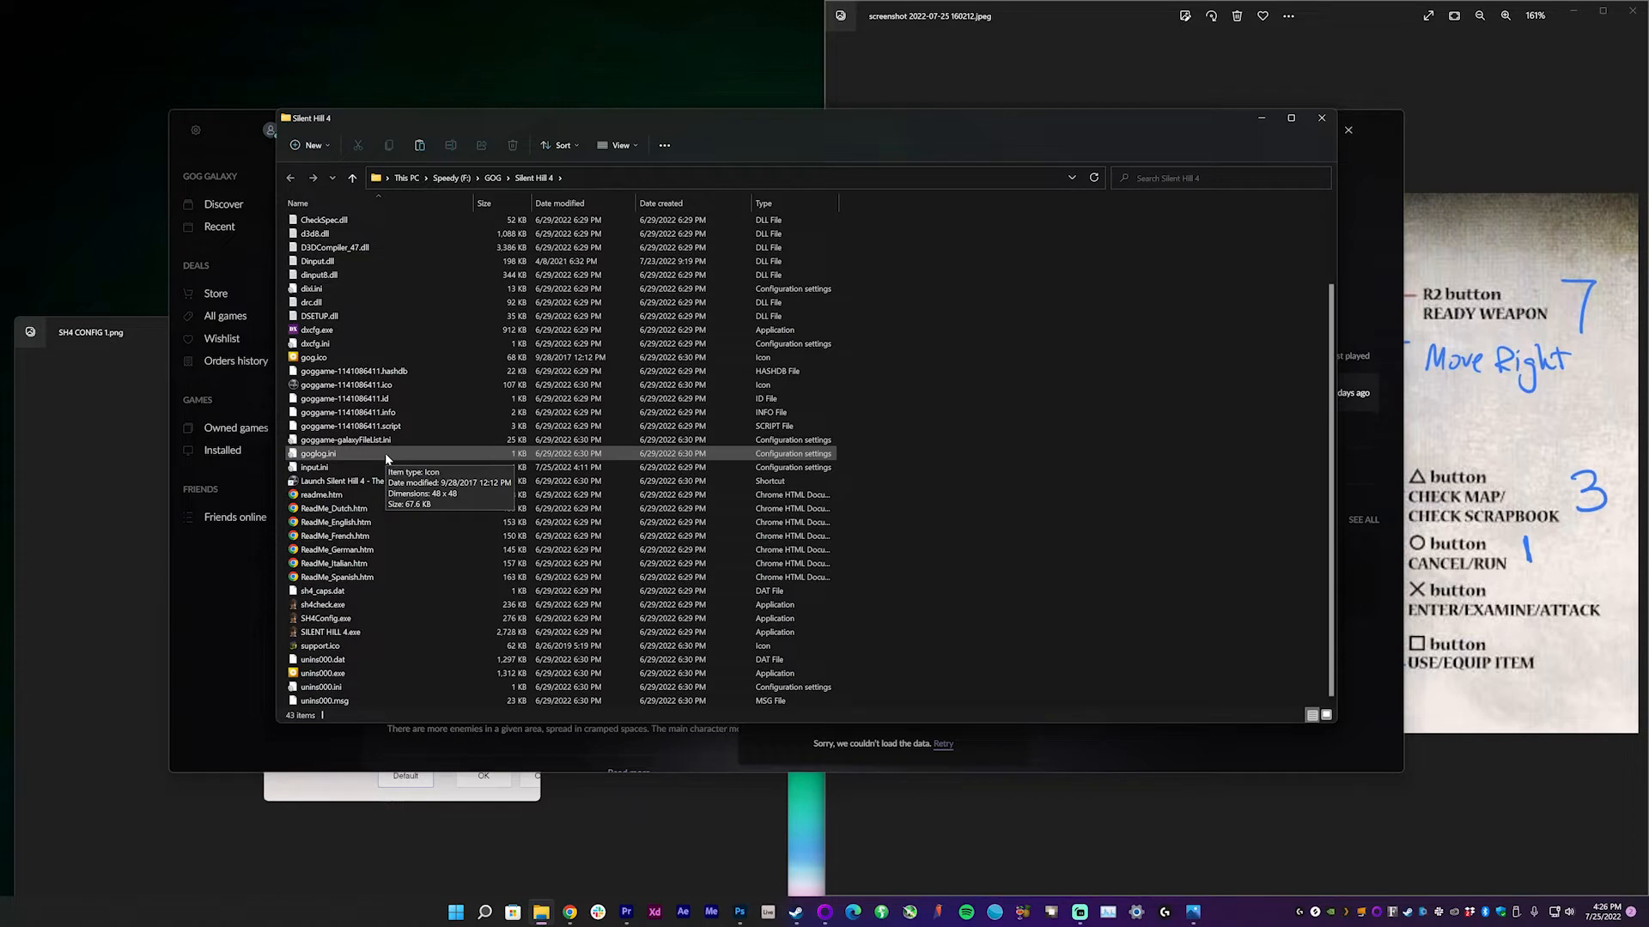
left_click(327, 619)
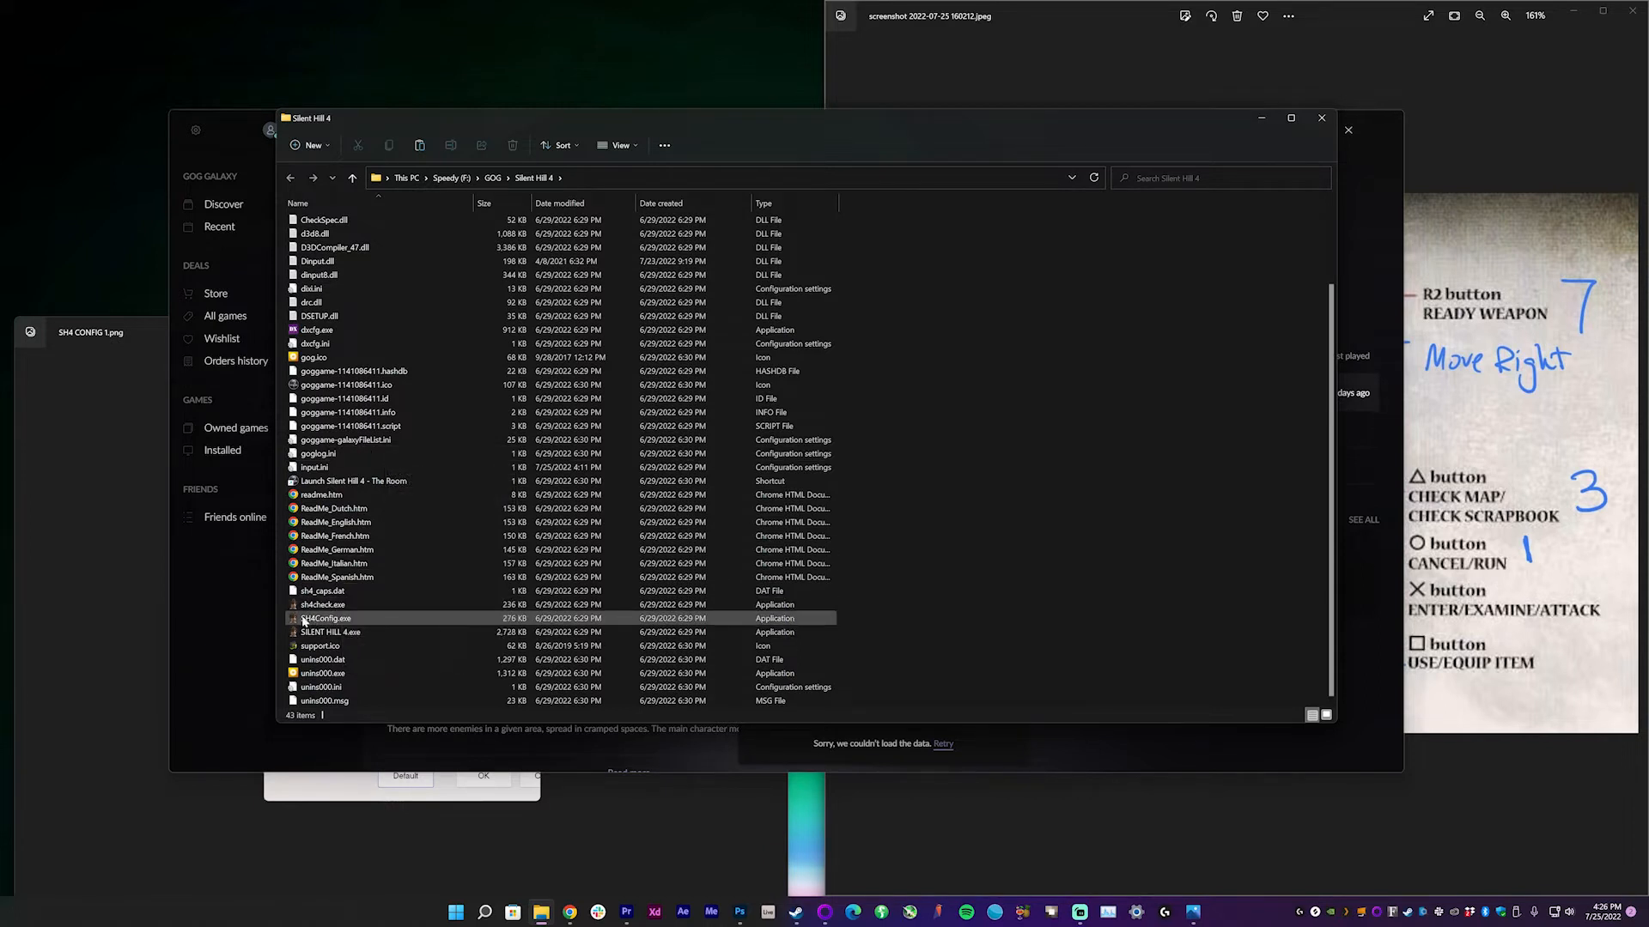
mouse_move(326, 619)
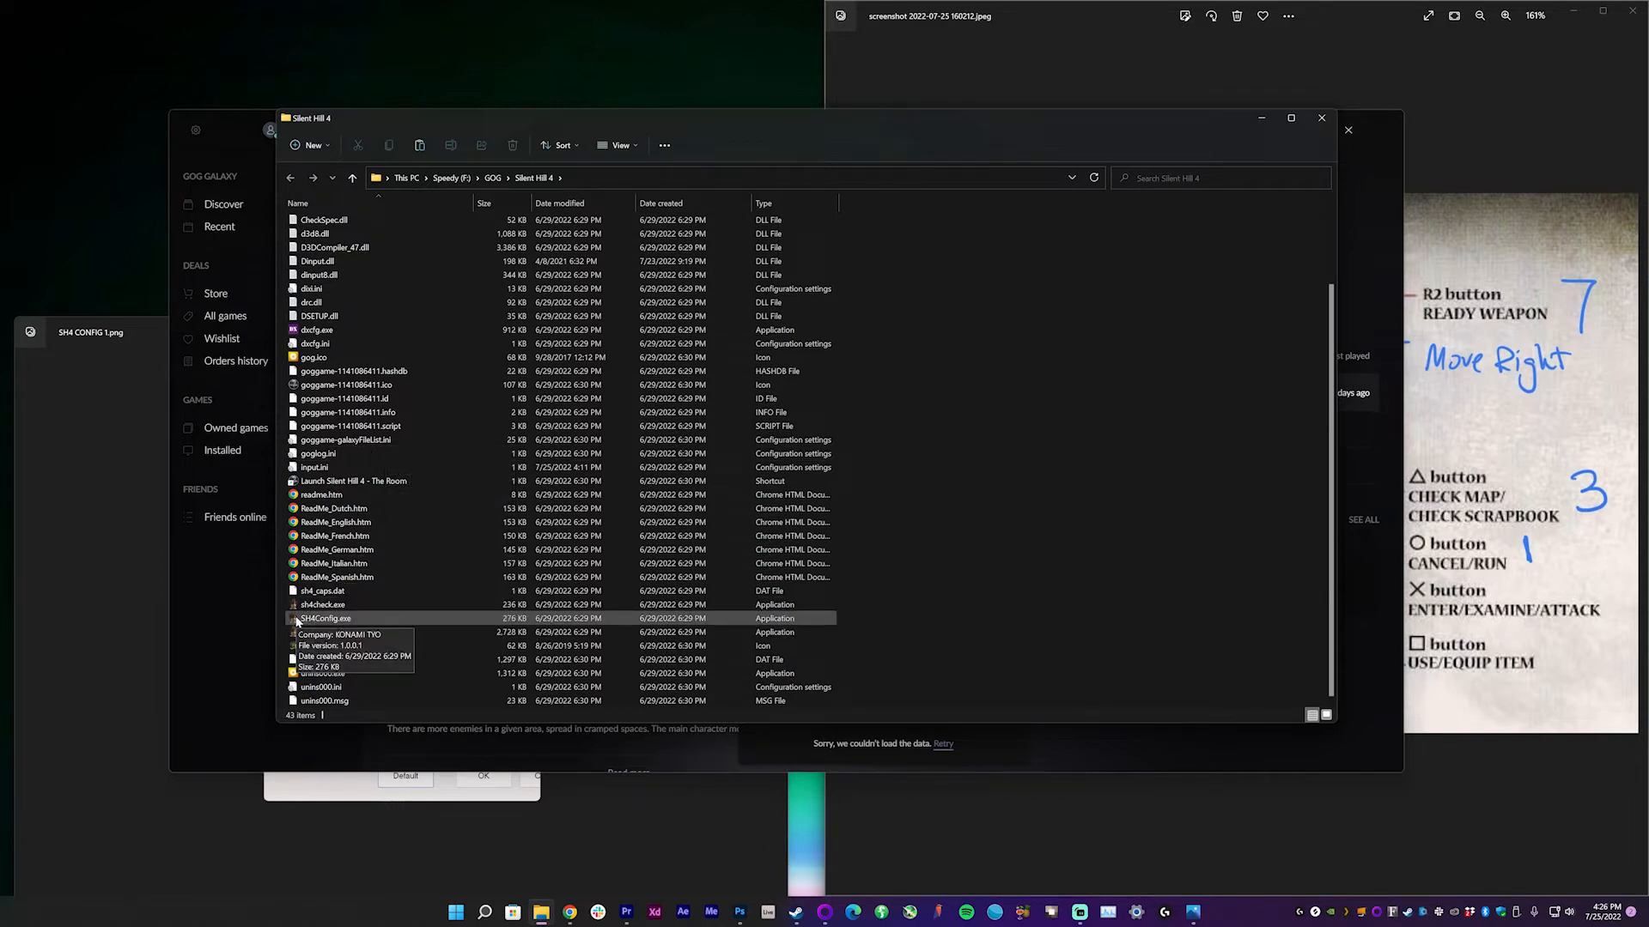
double_click(325, 619)
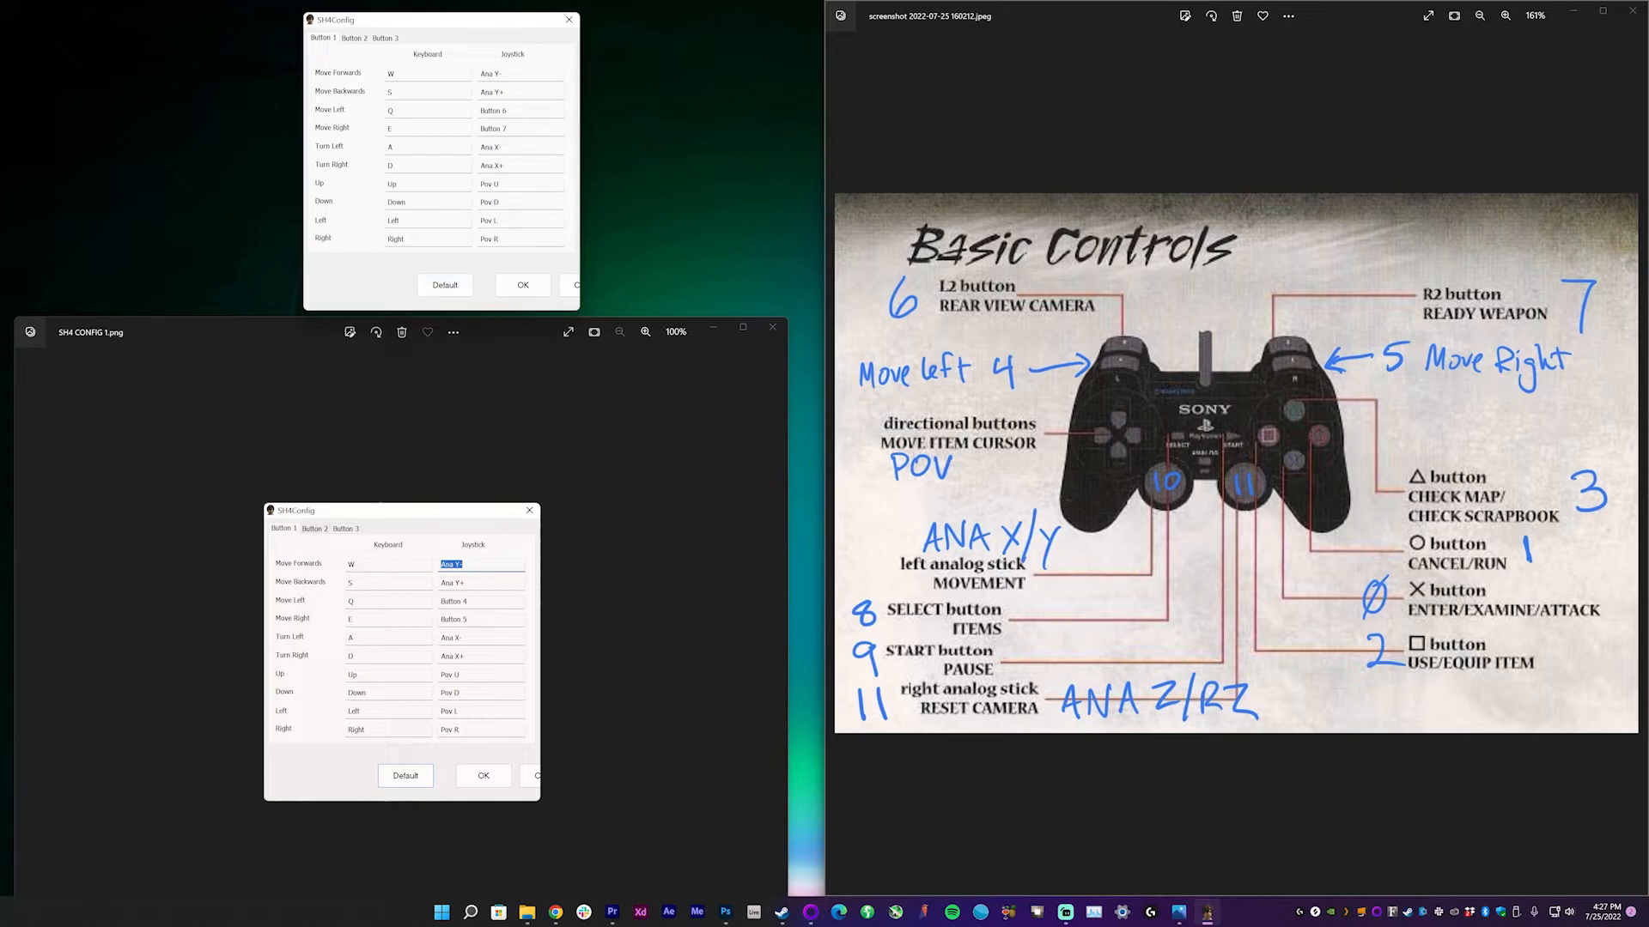
mouse_move(349, 76)
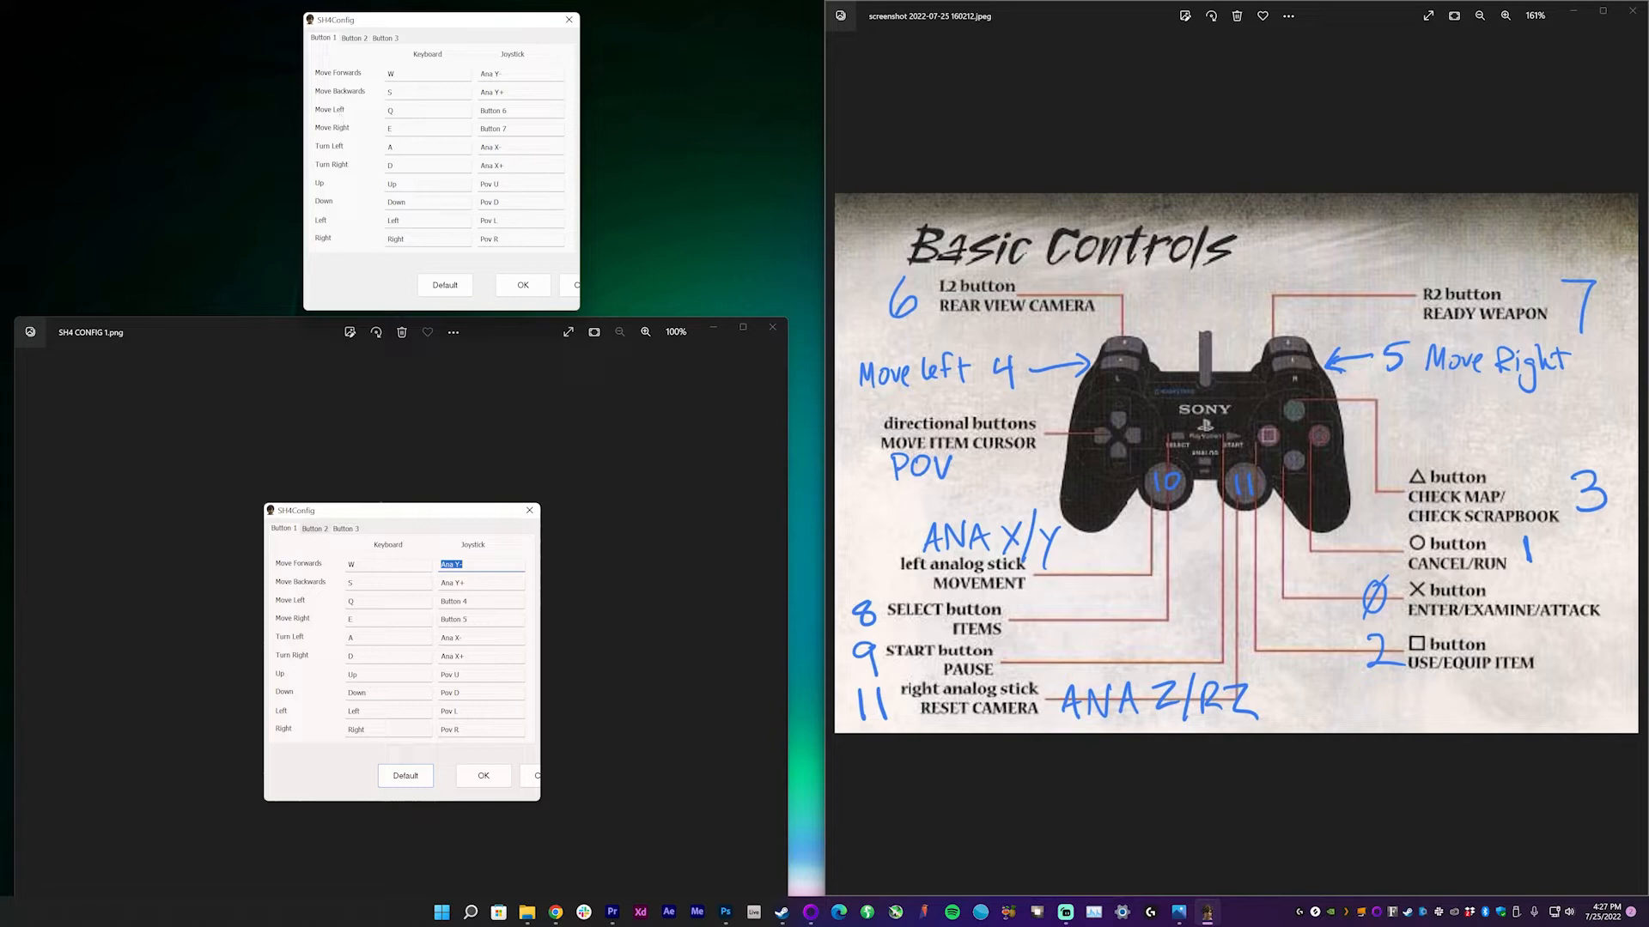
Step: On the Button 1 tab, map Move Left to joystick Button 4 and Move Right to Button 5
left_click(515, 109)
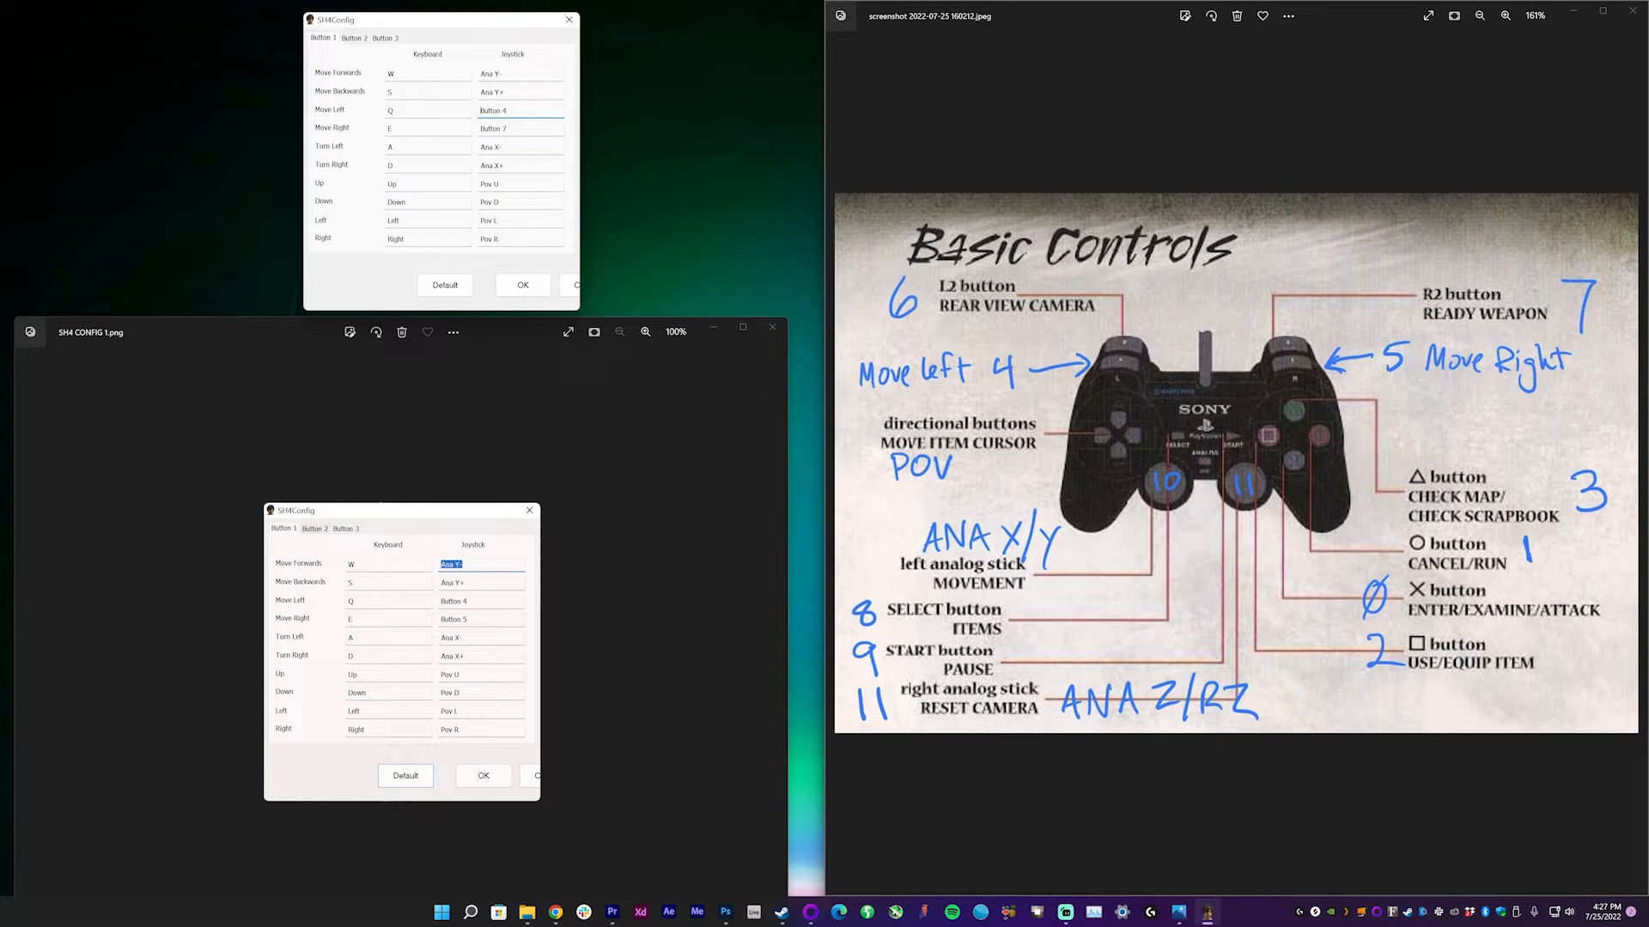
left_click(495, 127)
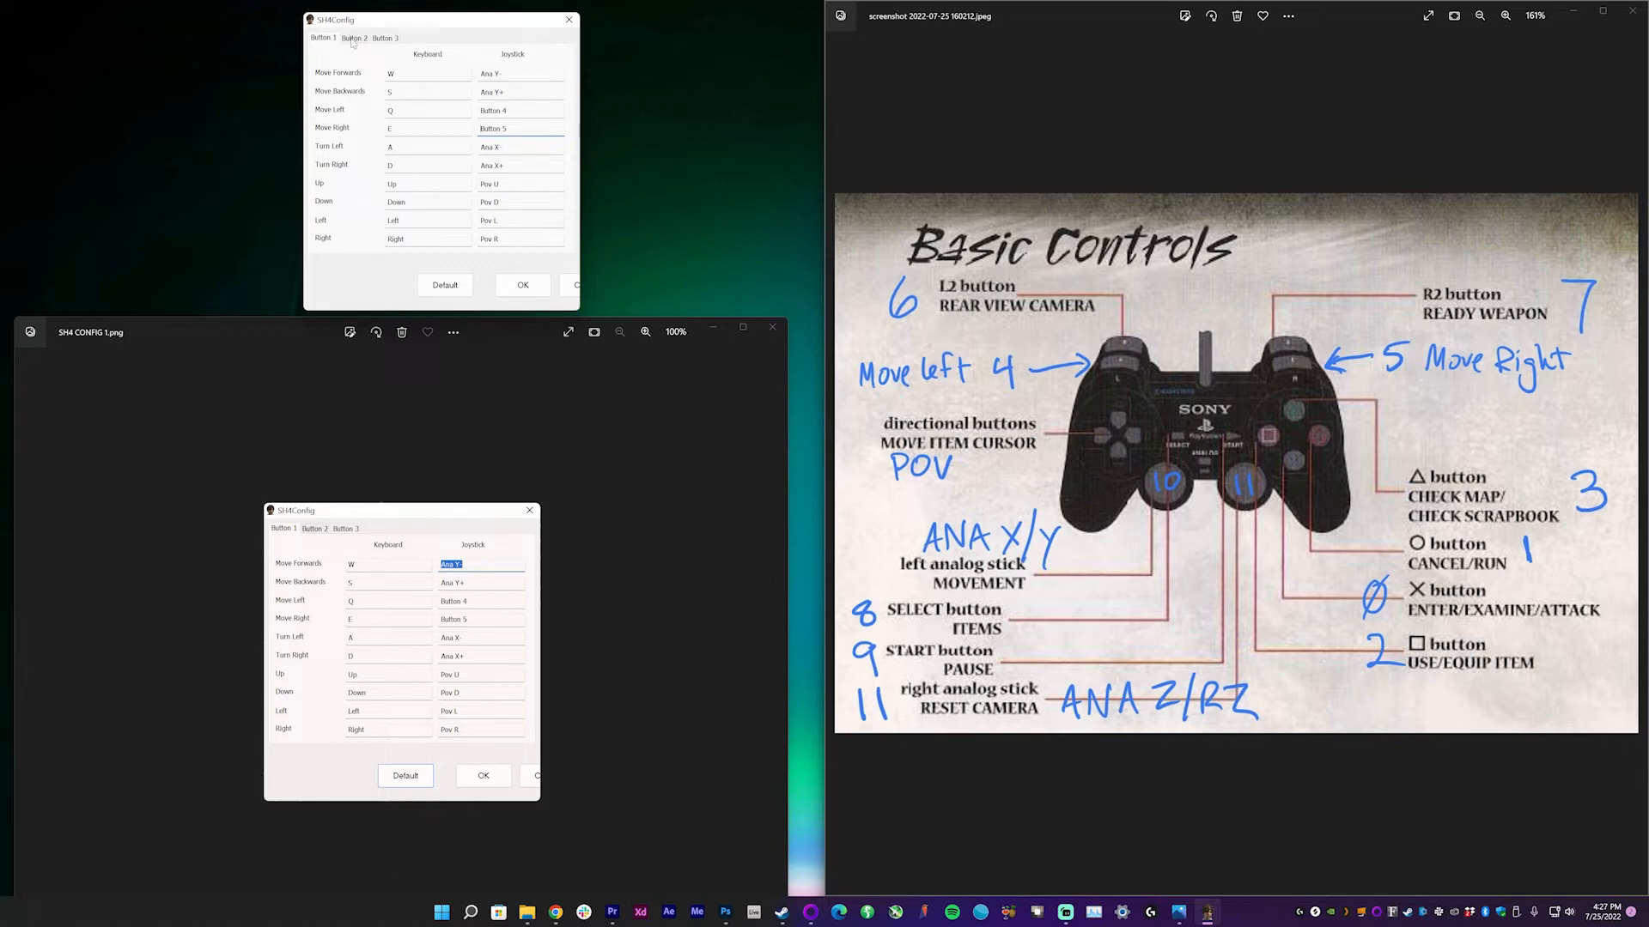
Step: On the Button 2 tab, bind Enter and Action/Investigate to joystick Button 0
left_click(354, 38)
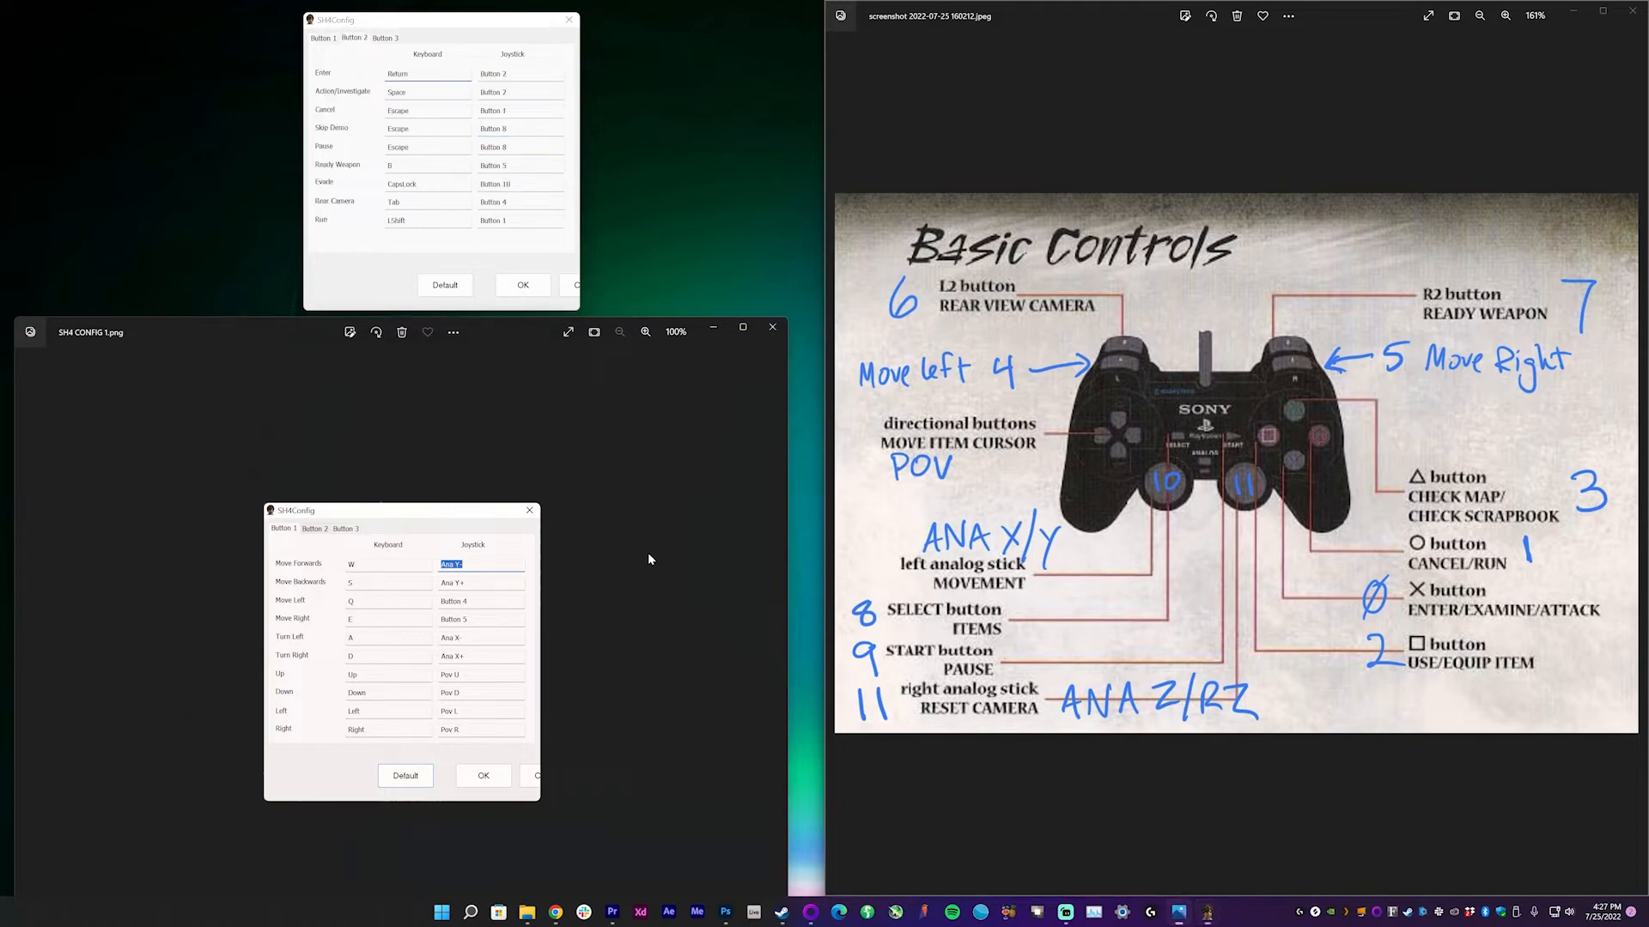
left_click(314, 528)
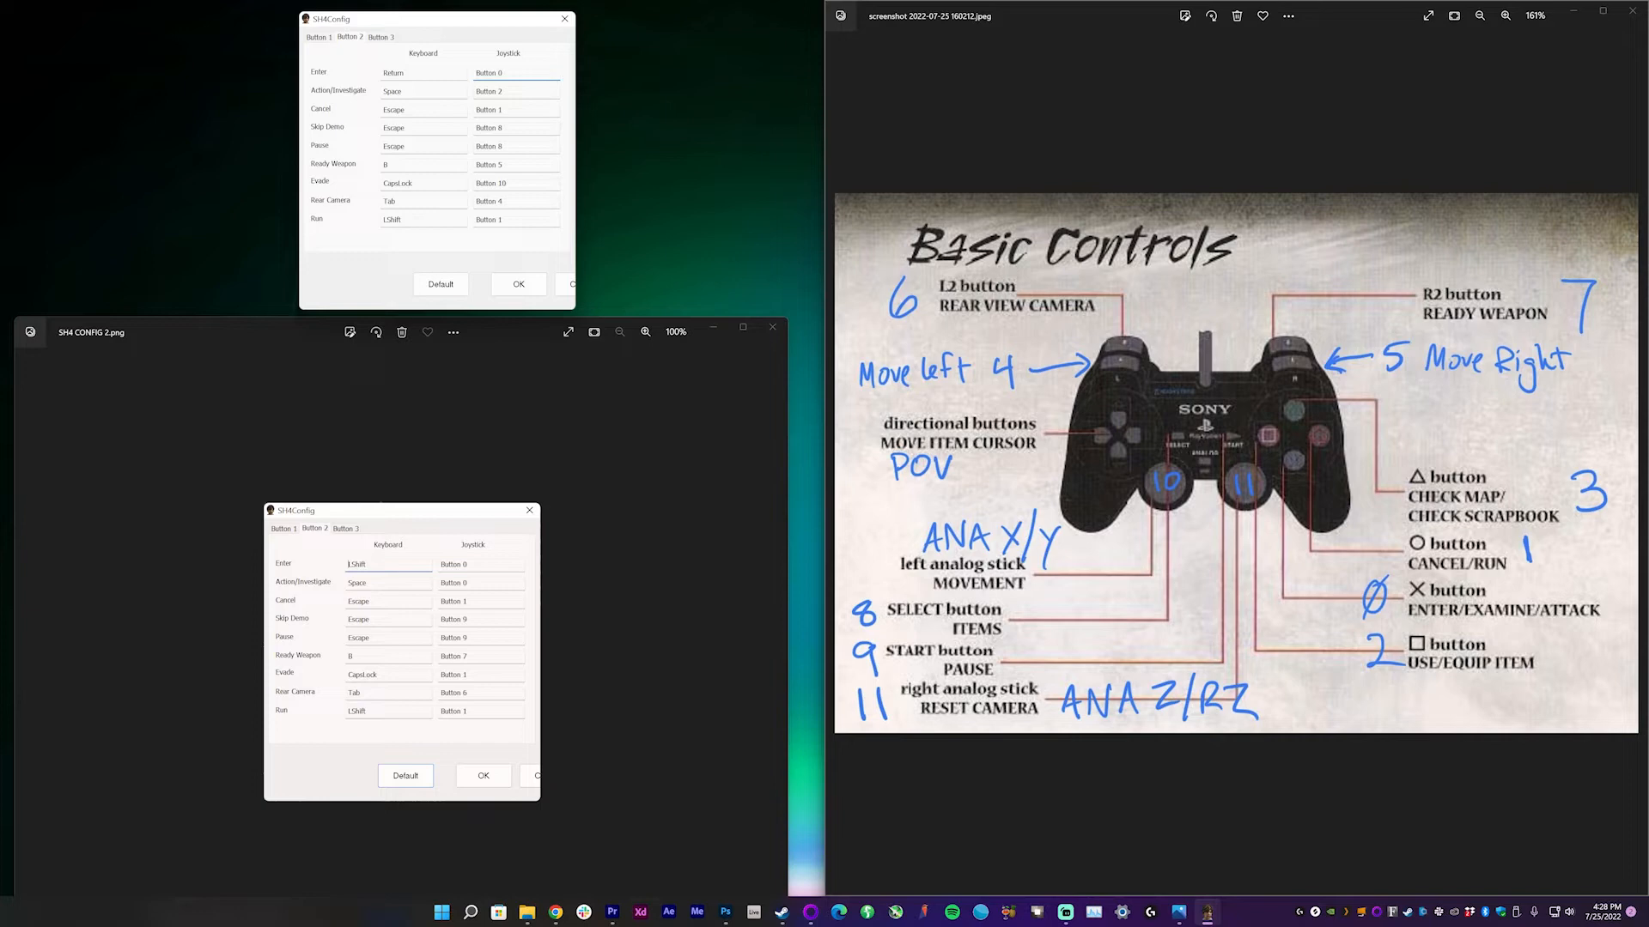
mouse_move(385, 5)
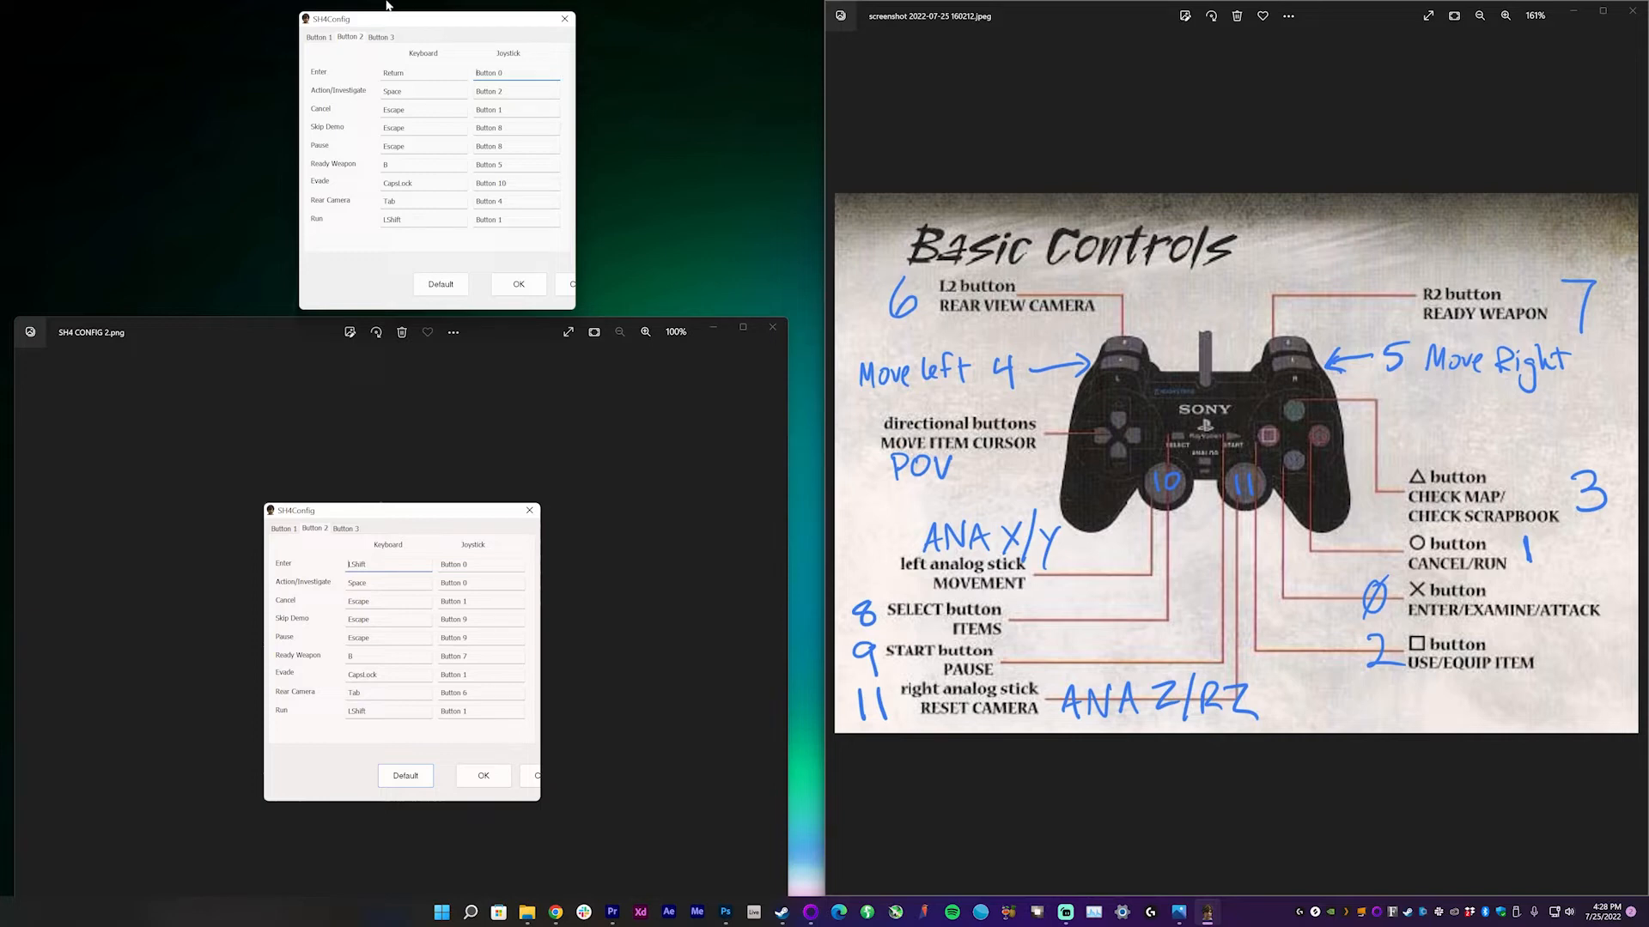
left_click(515, 90)
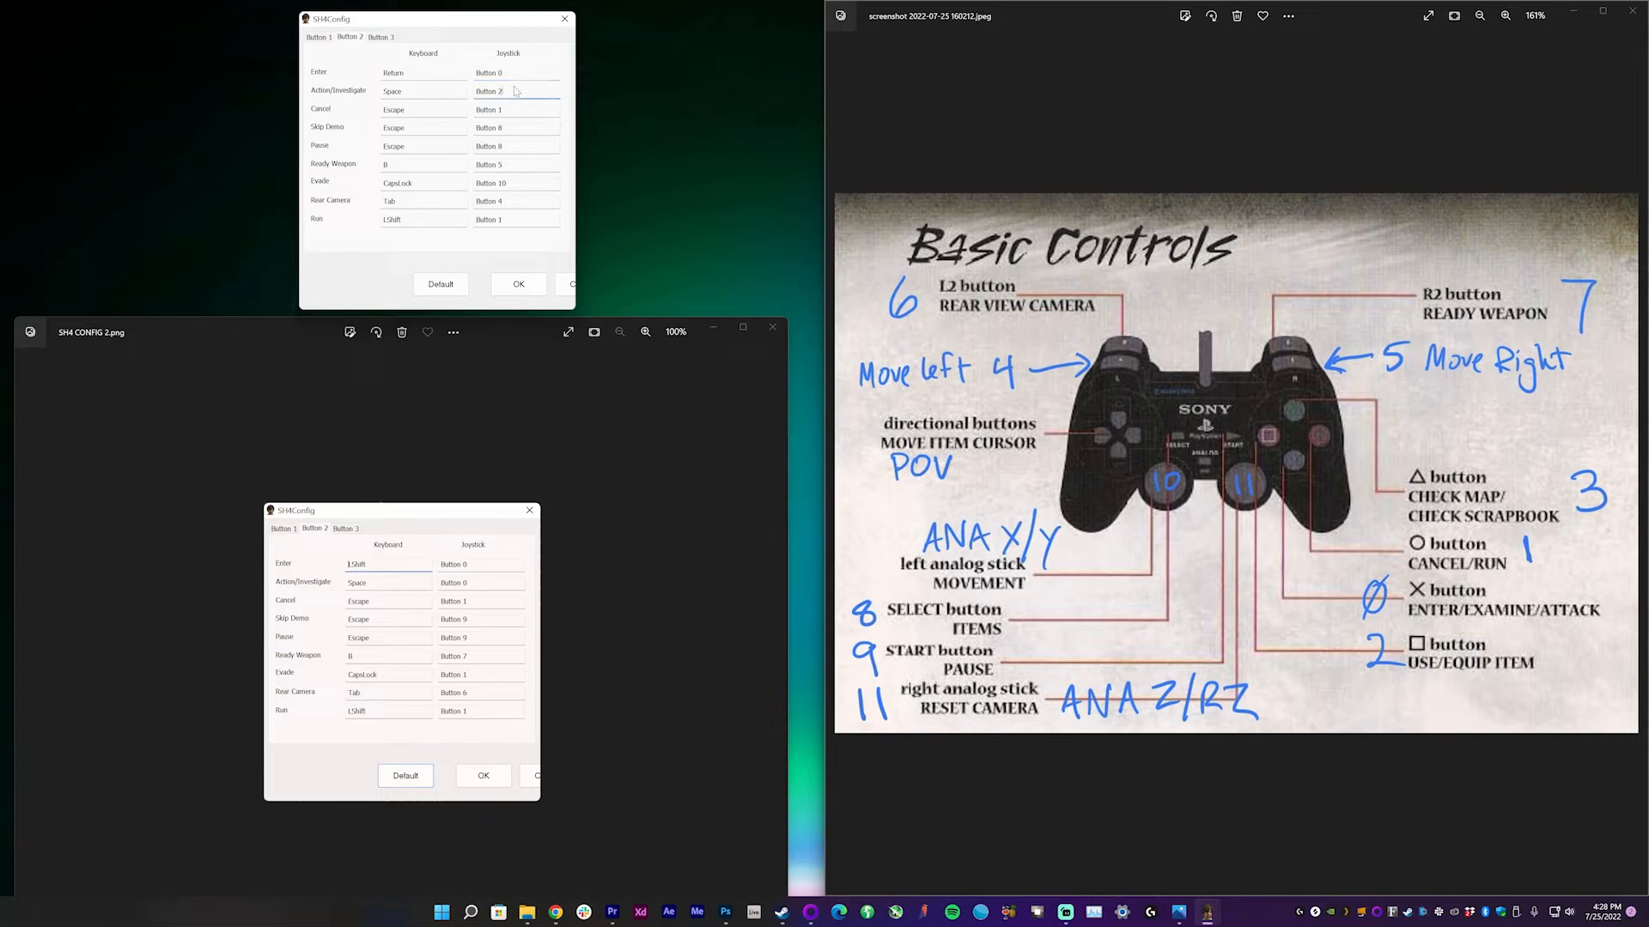
left_click(515, 90)
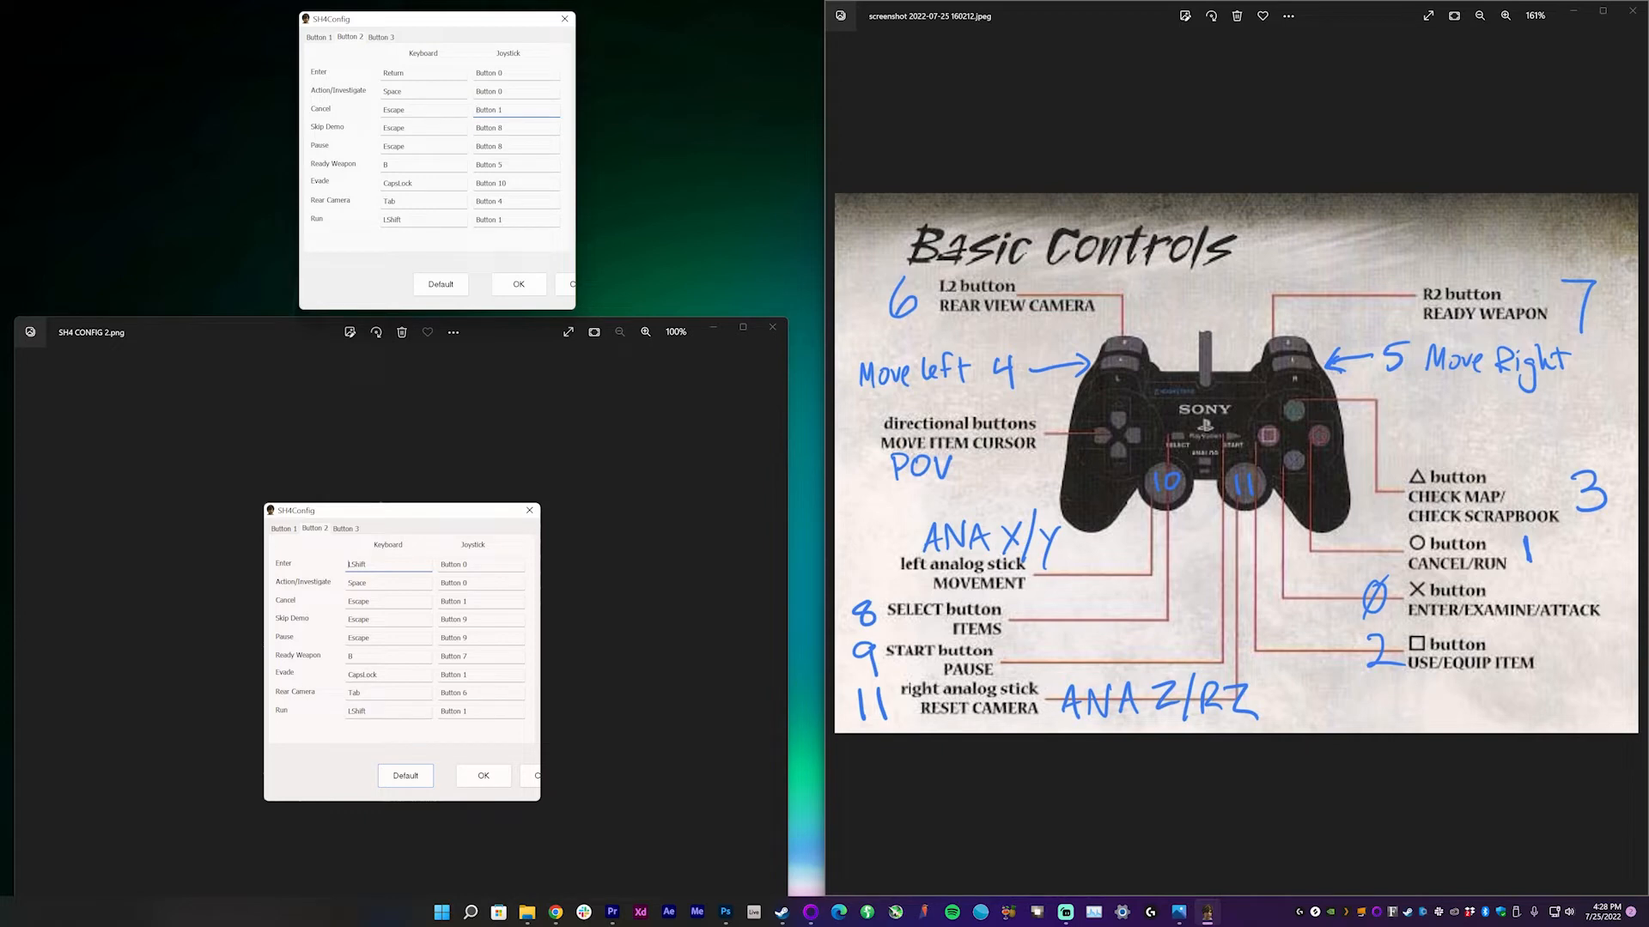
Step: Bind Skip Demo/Pause to Button 9, Ready Weapon 7, Evade 1, Rear Camera 6
left_click(514, 109)
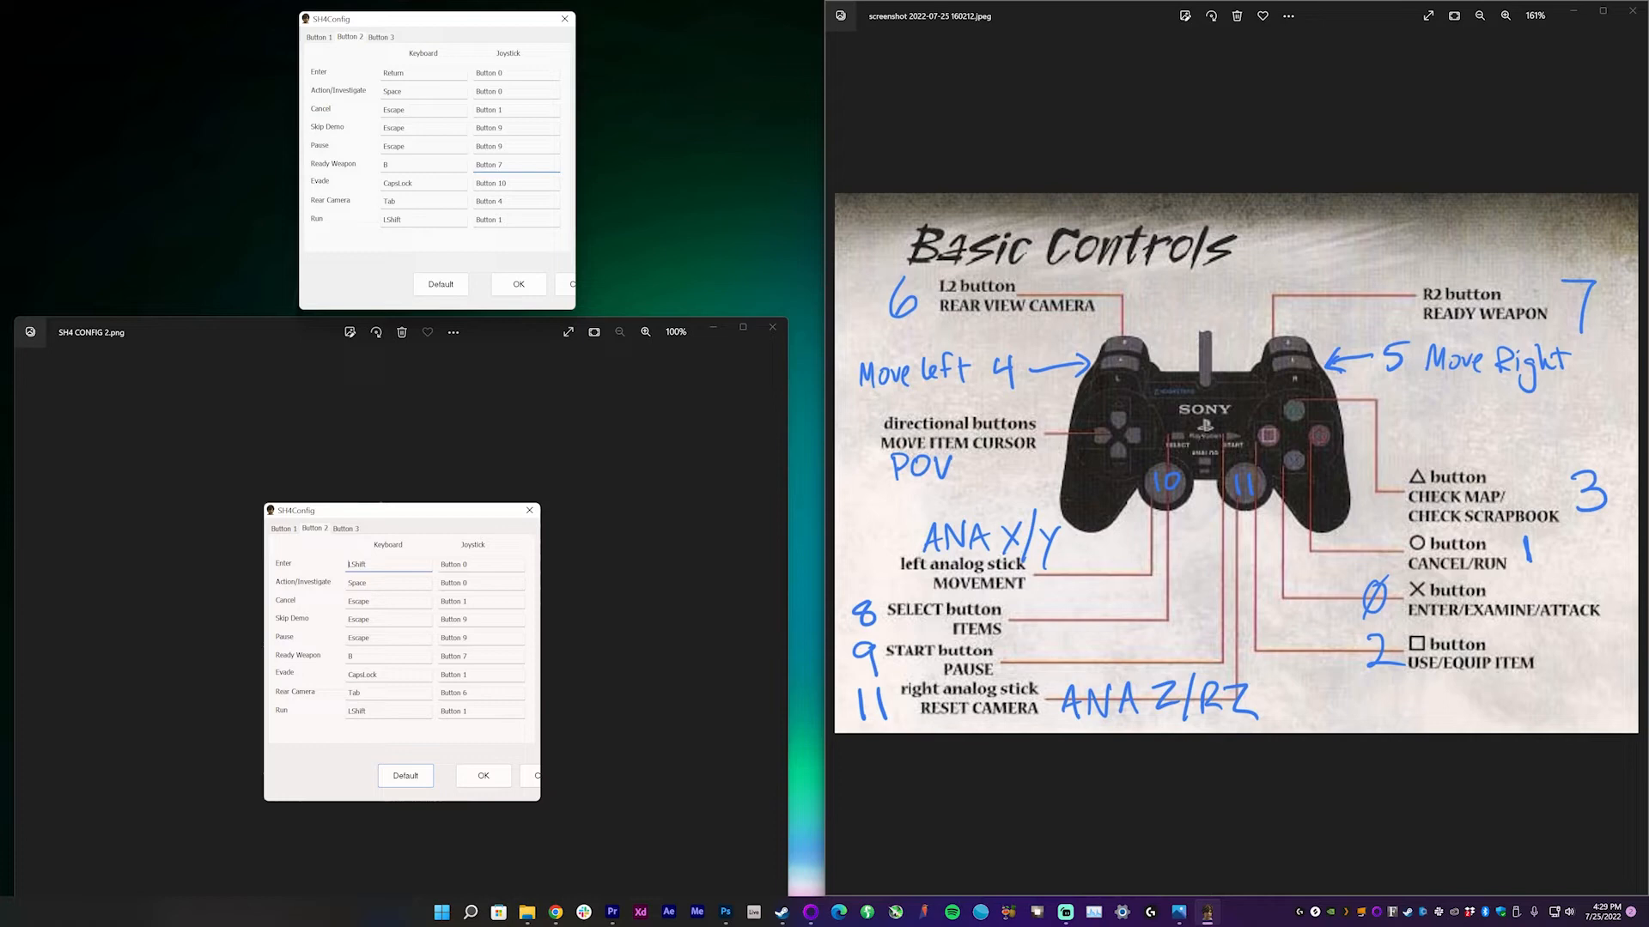
left_click(488, 182)
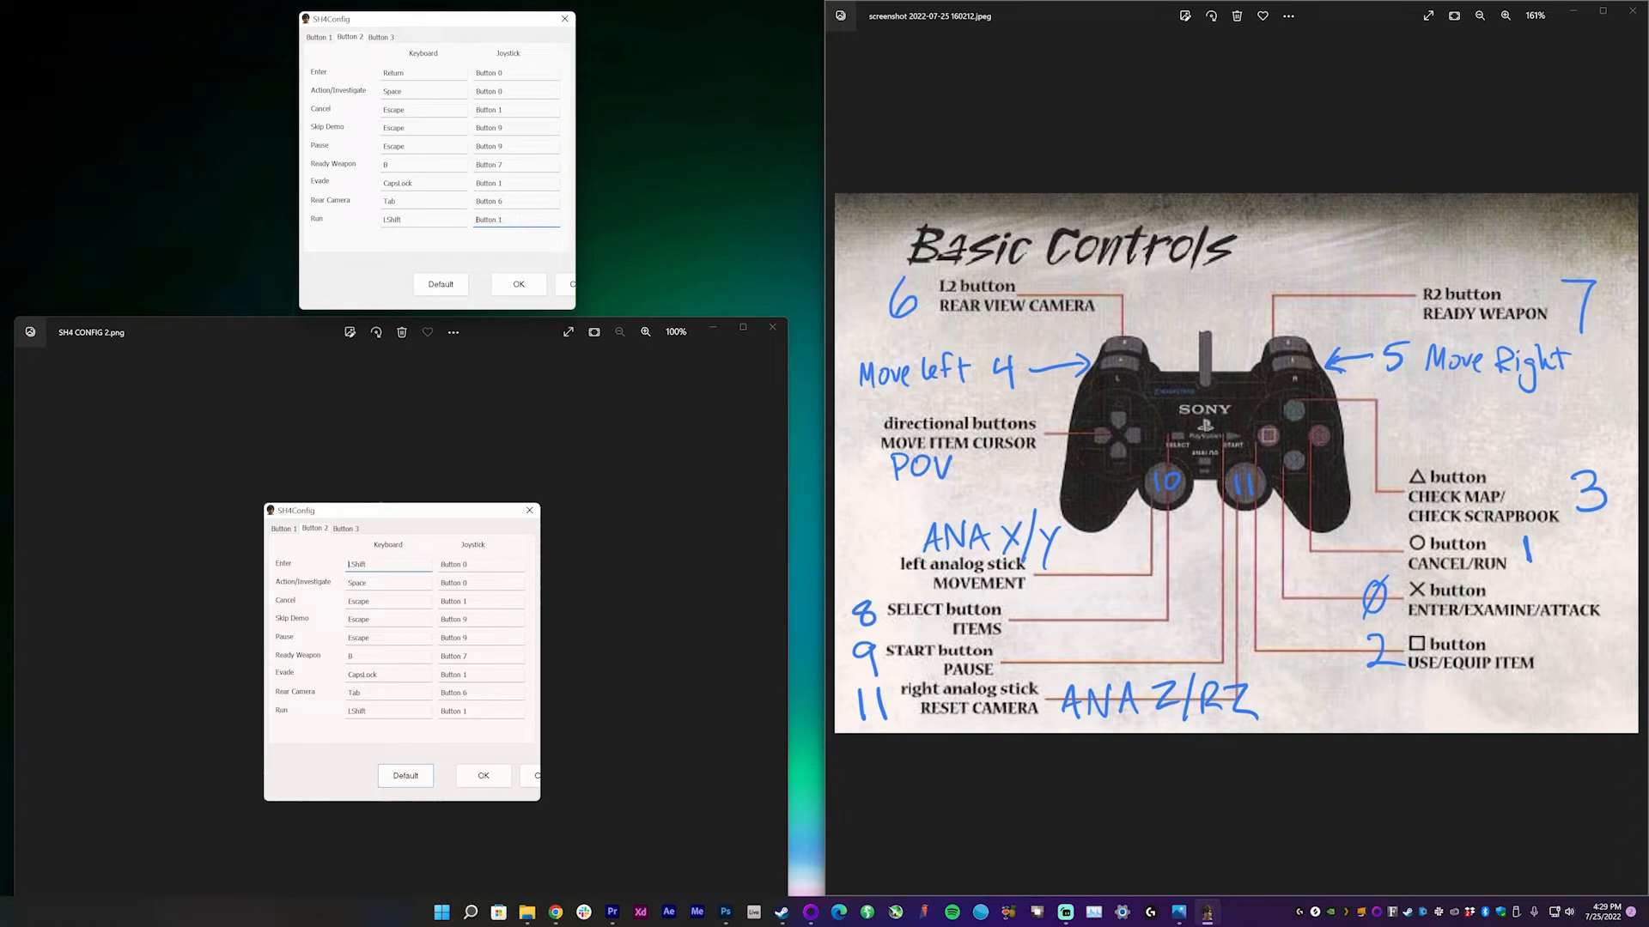
left_click(380, 37)
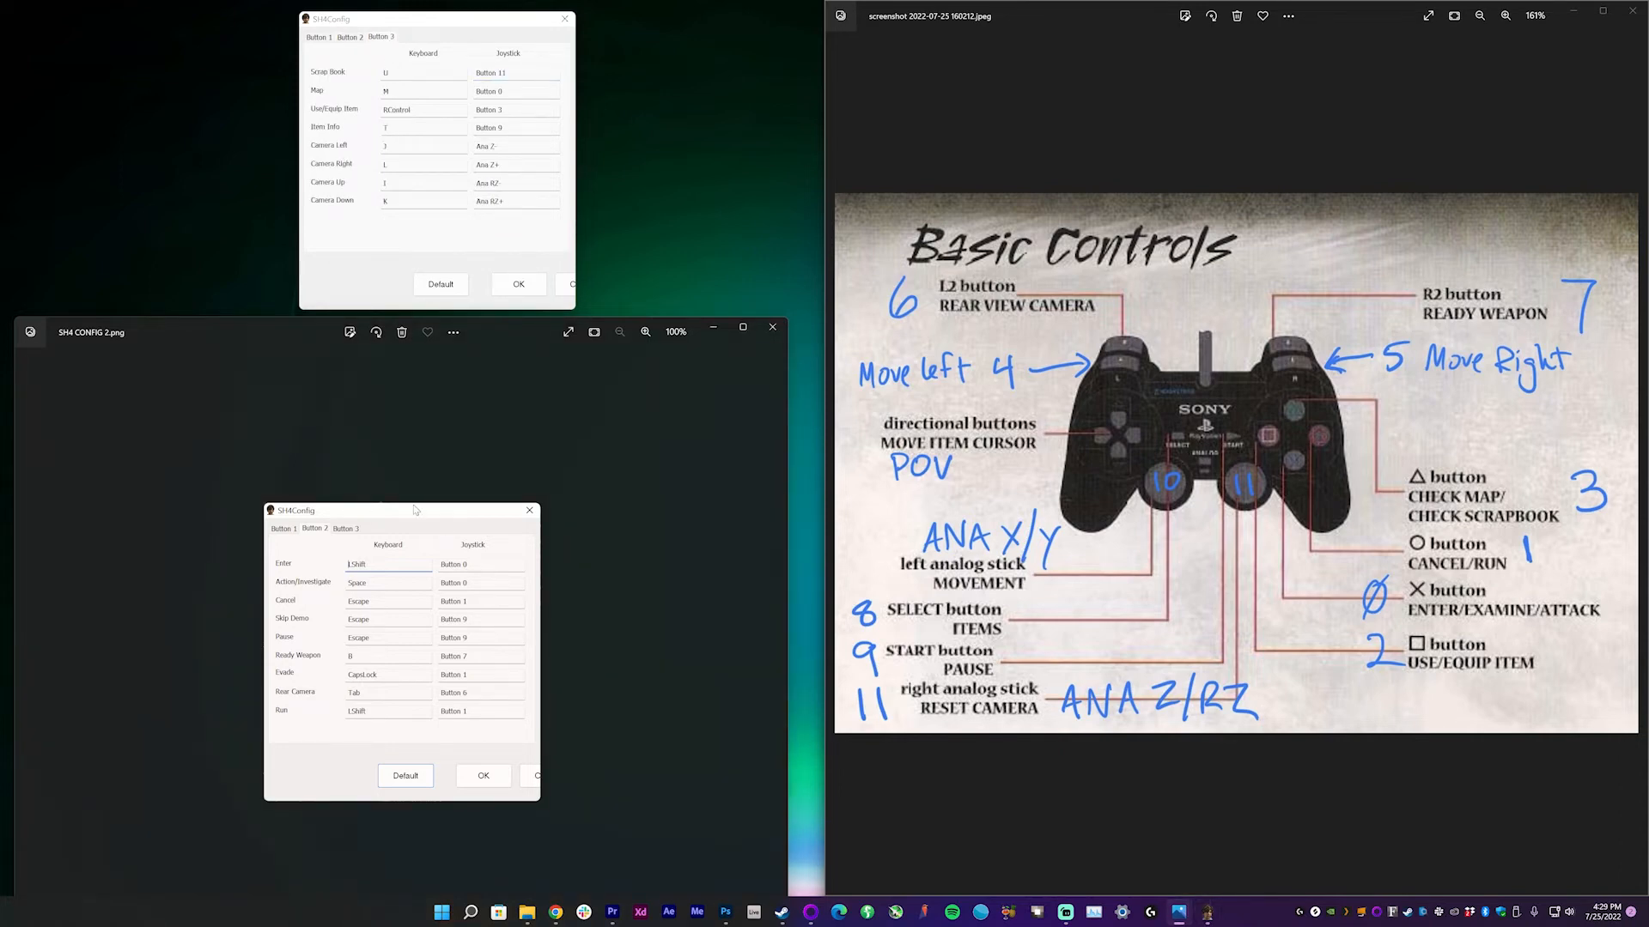
Step: Bind Scrap Book to joystick Button 10, Map 3, Use/Equip Item 2, Item Info 8
left_click(343, 529)
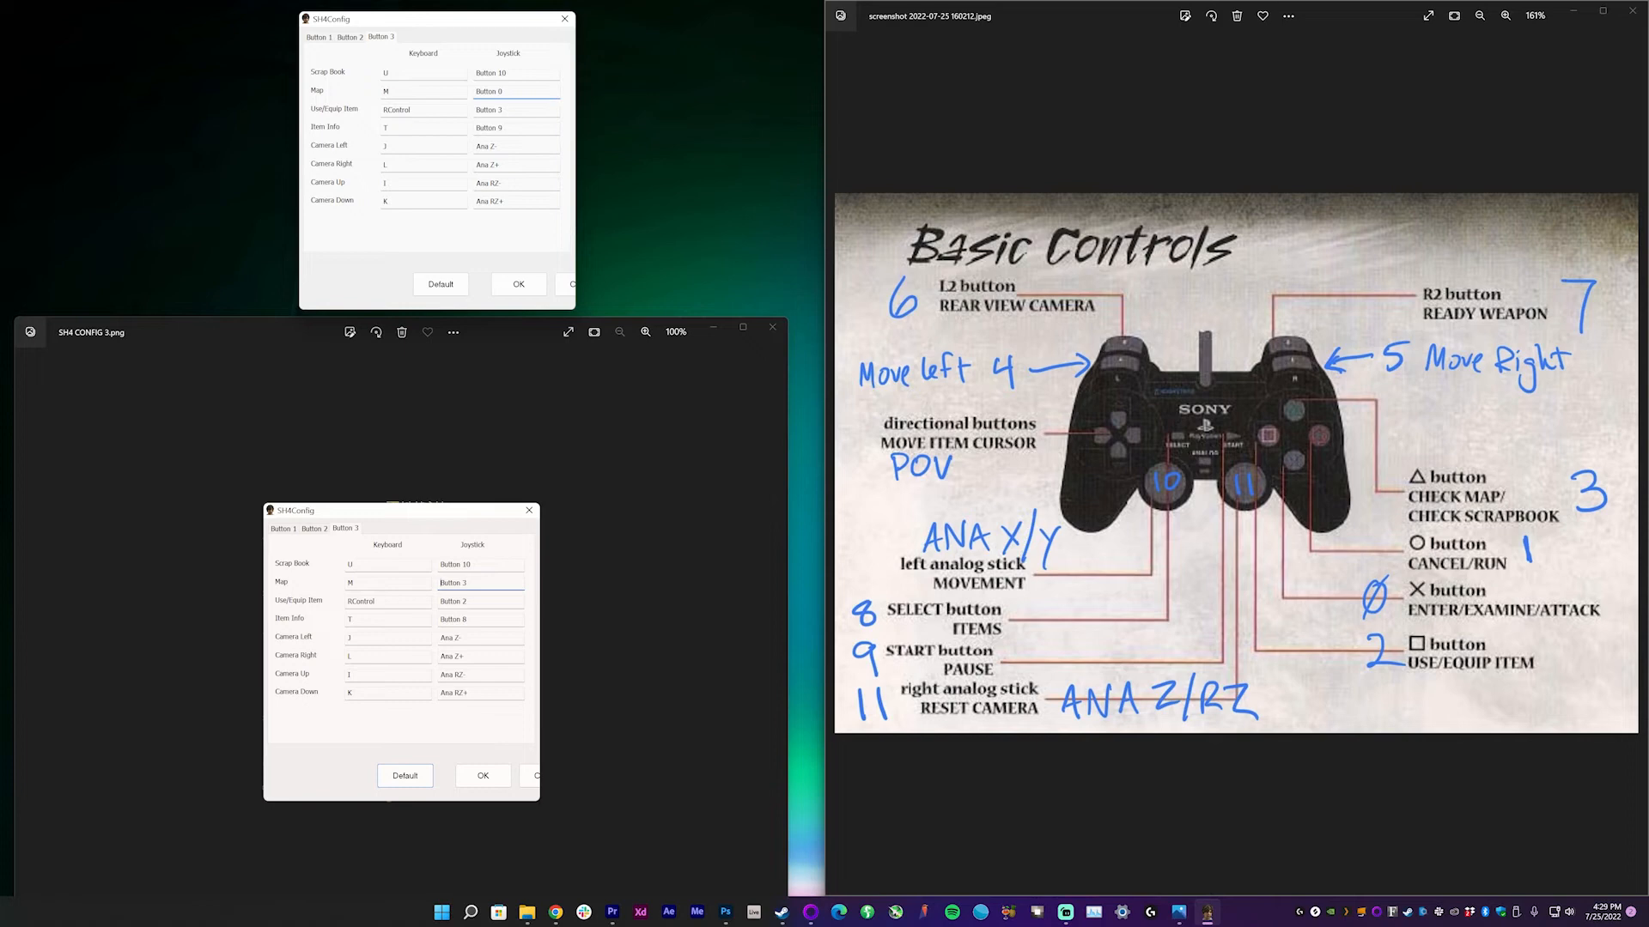
left_click(515, 90)
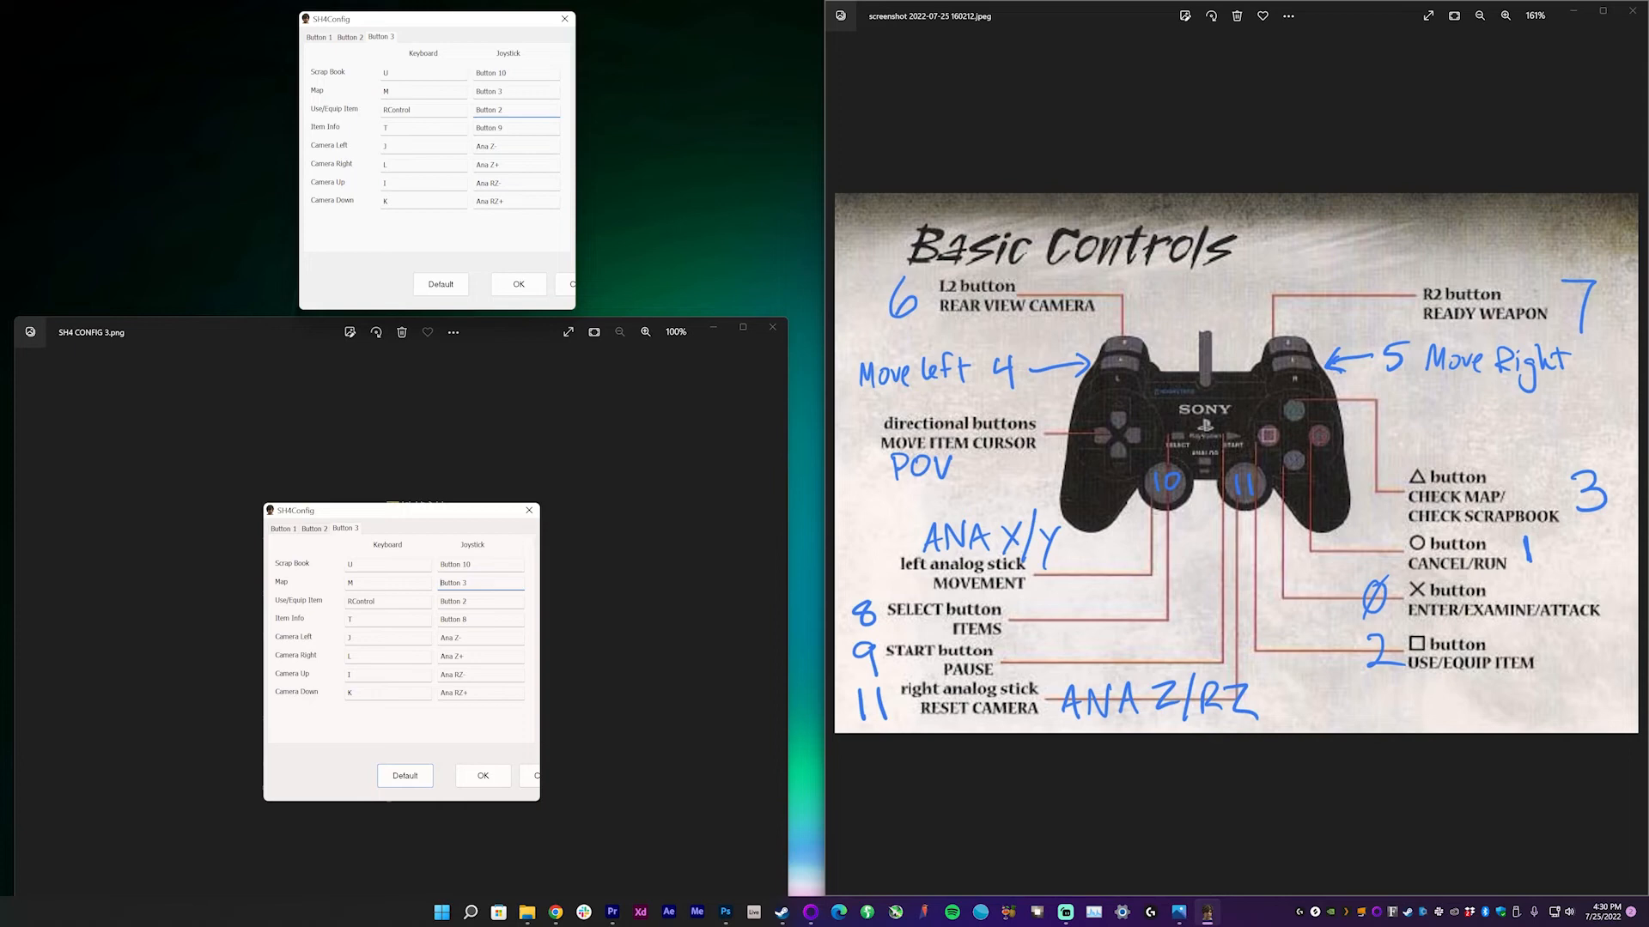
left_click(516, 128)
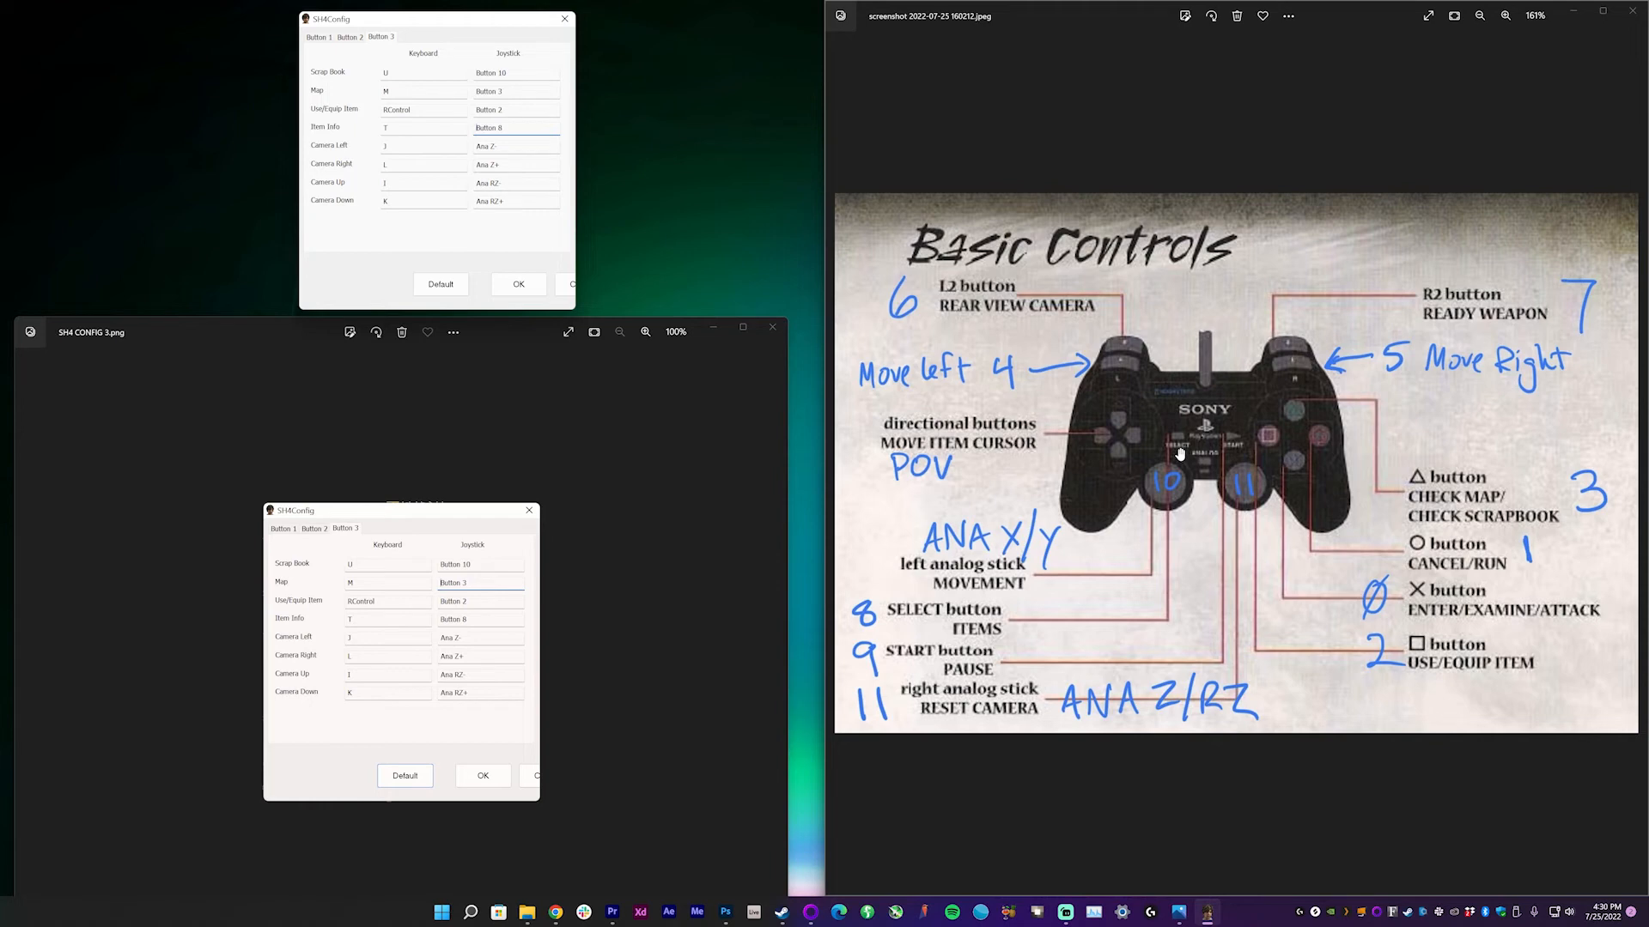
mouse_move(1228, 432)
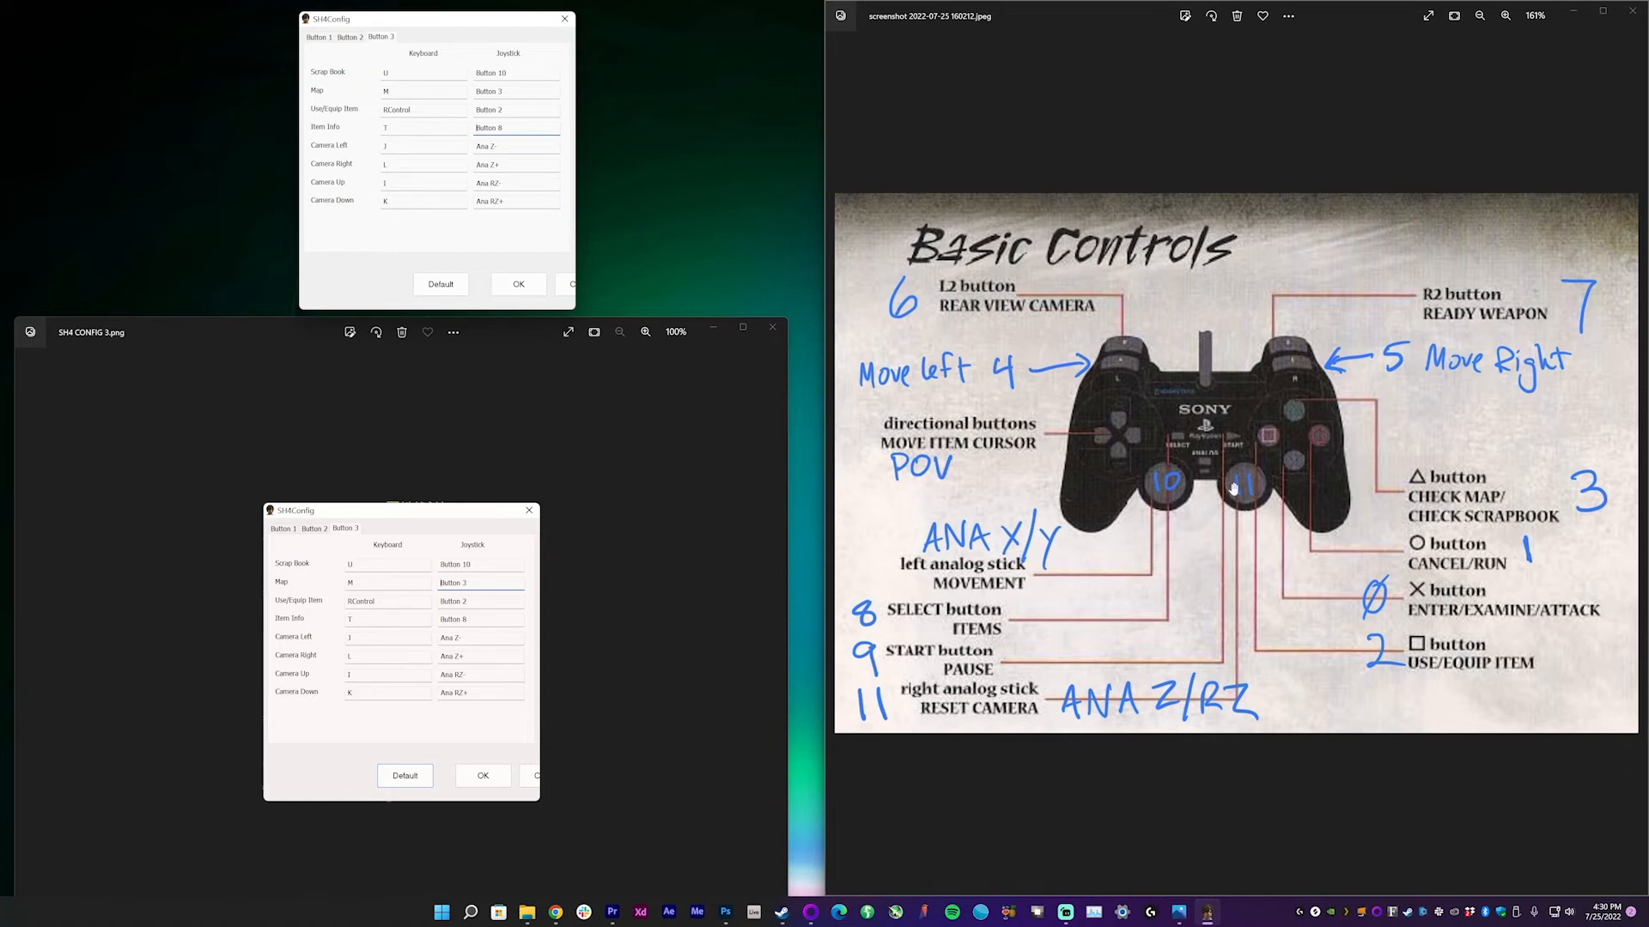
mouse_move(1240, 484)
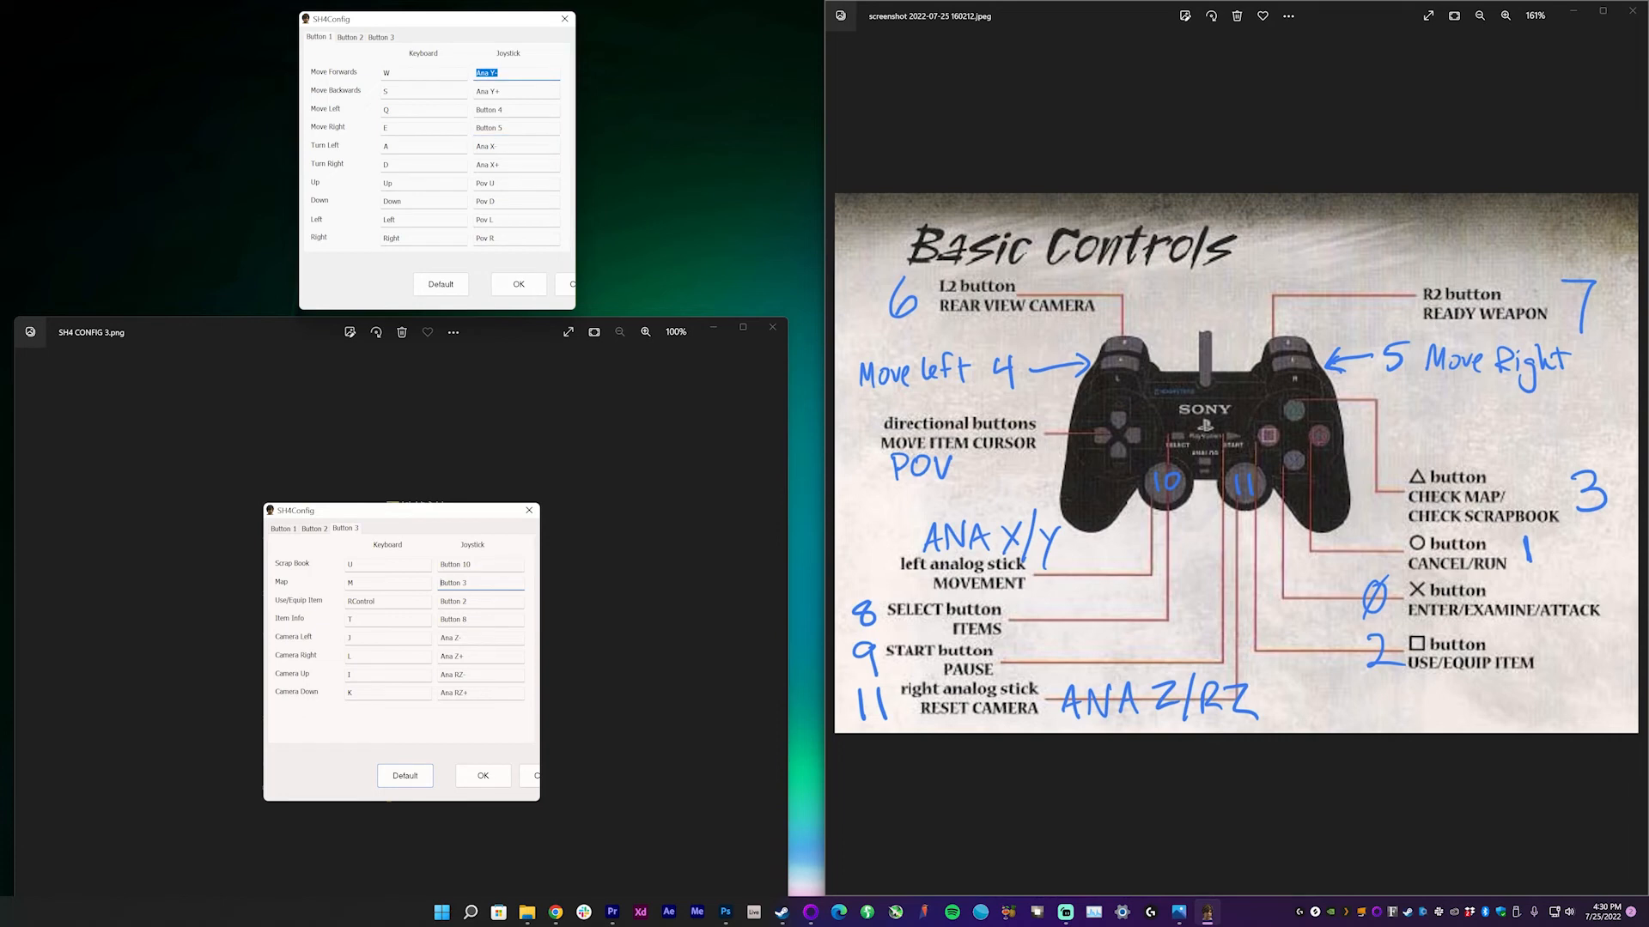
mouse_move(1161, 488)
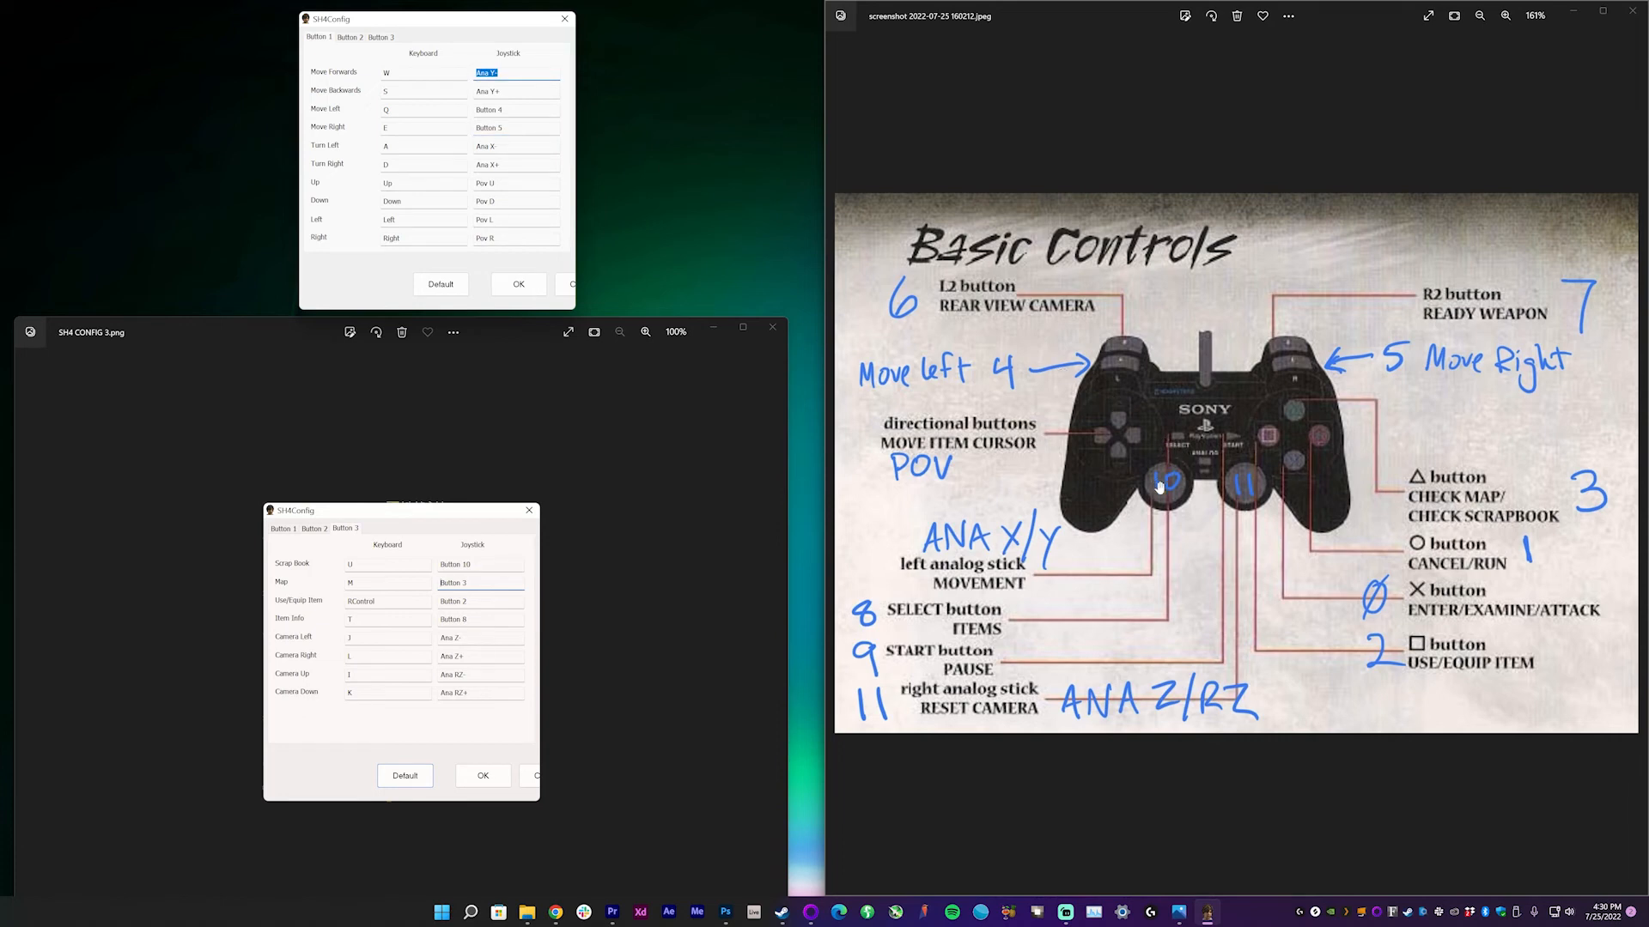
Step: Recheck the Button 3 and Button 1 tabs, then confirm with OK to save and close
left_click(381, 37)
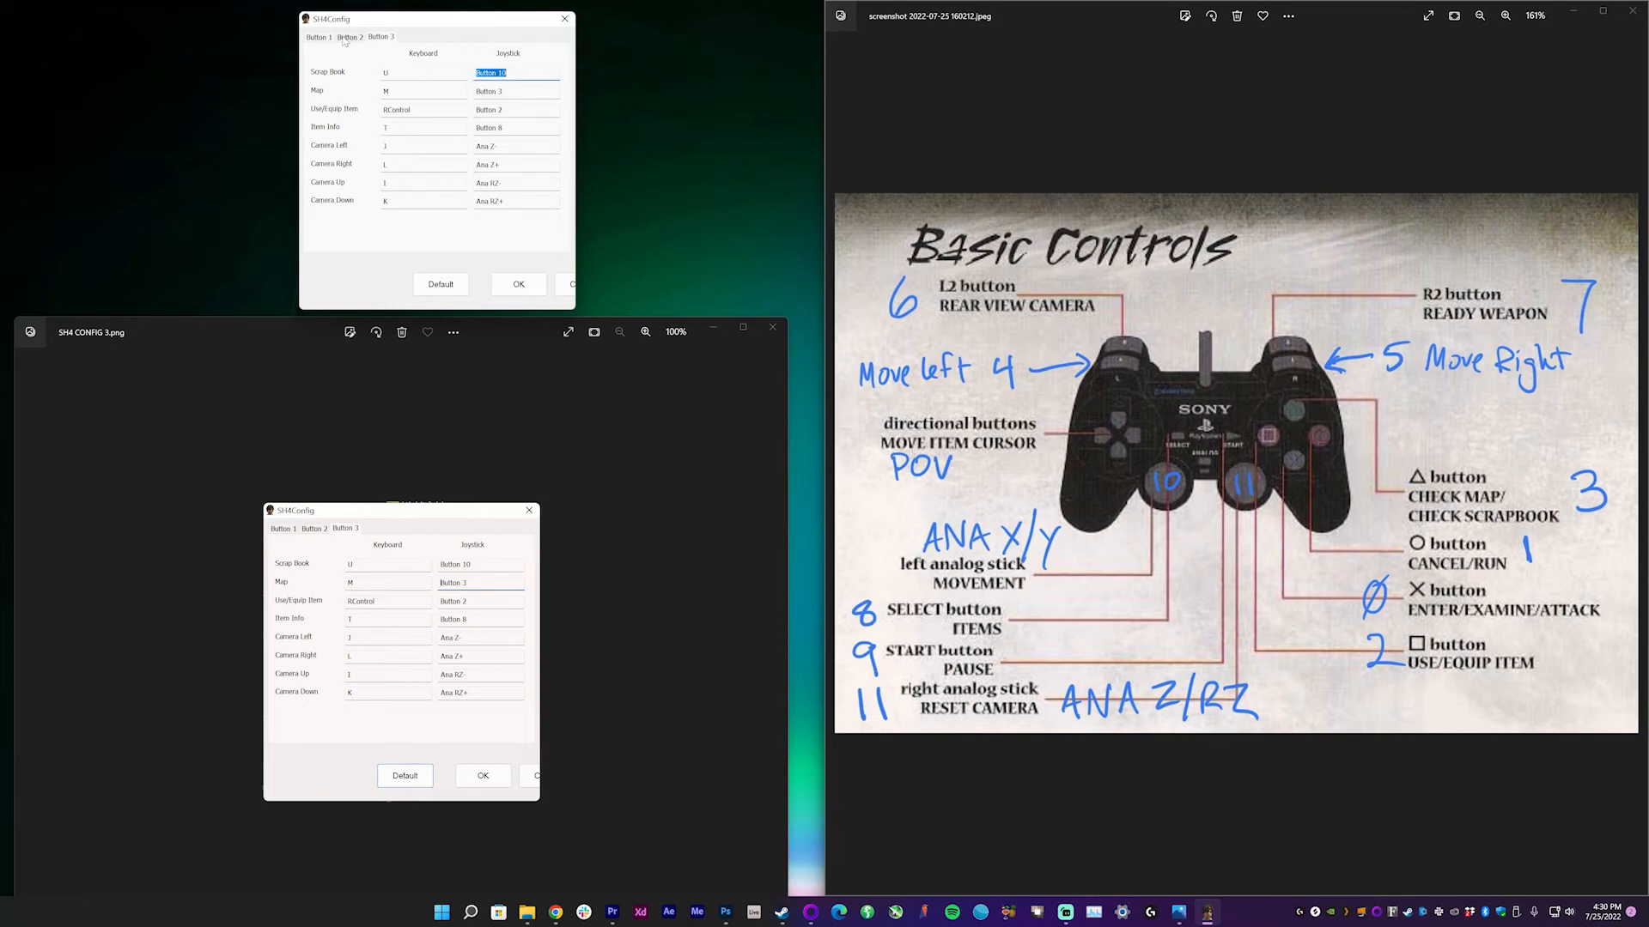
left_click(317, 37)
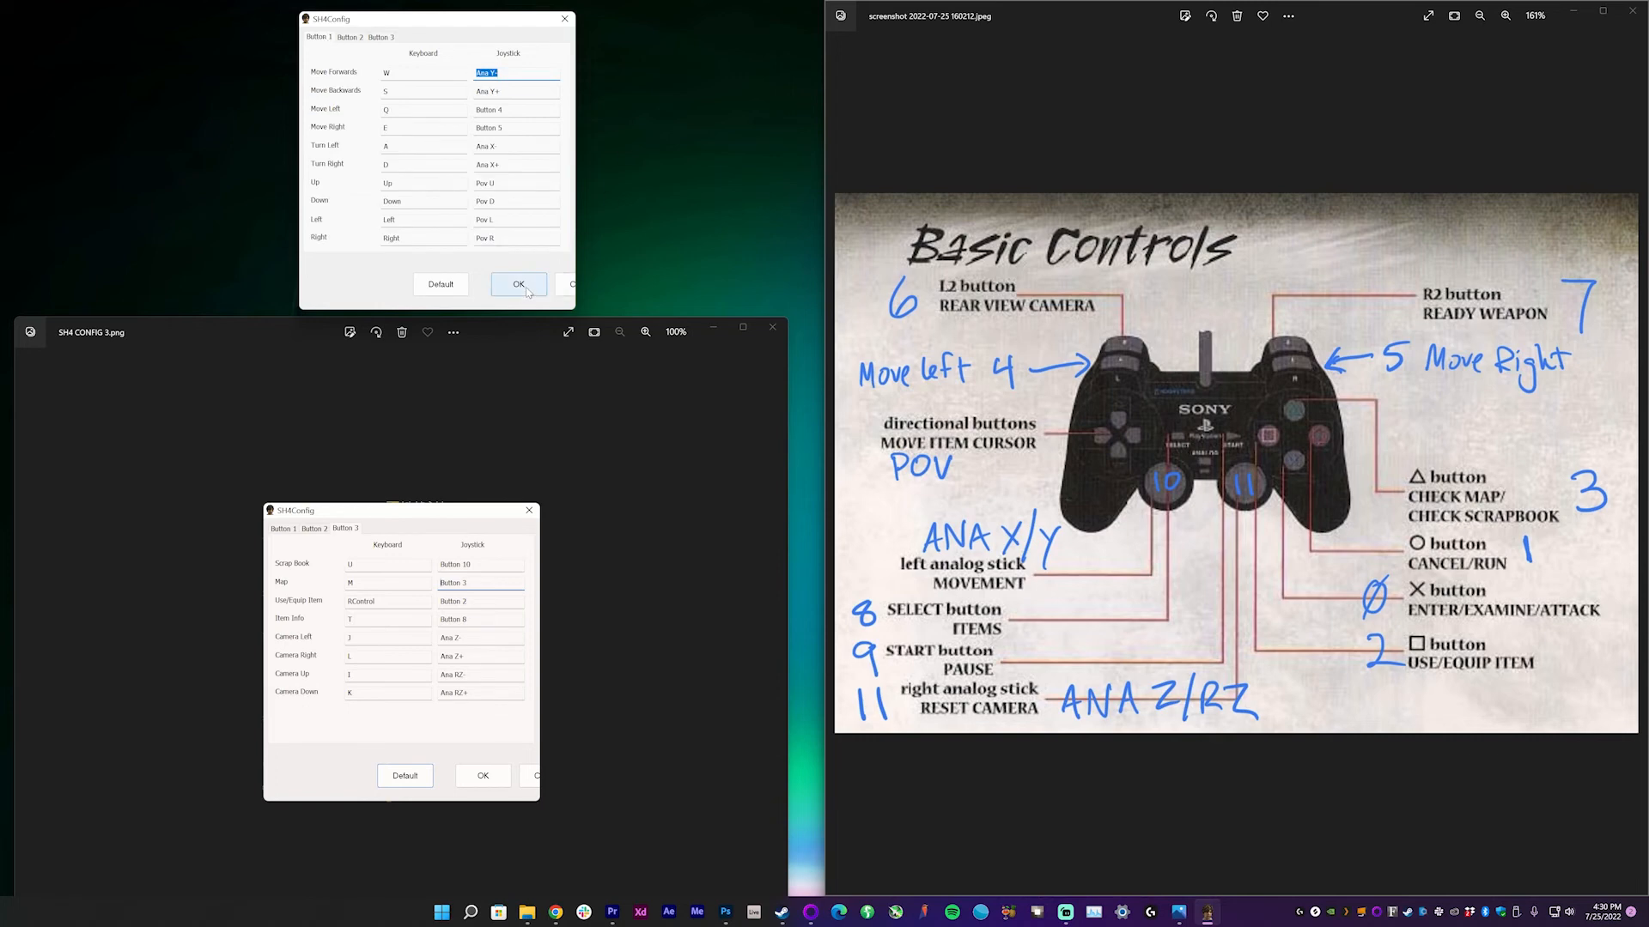
left_click(517, 284)
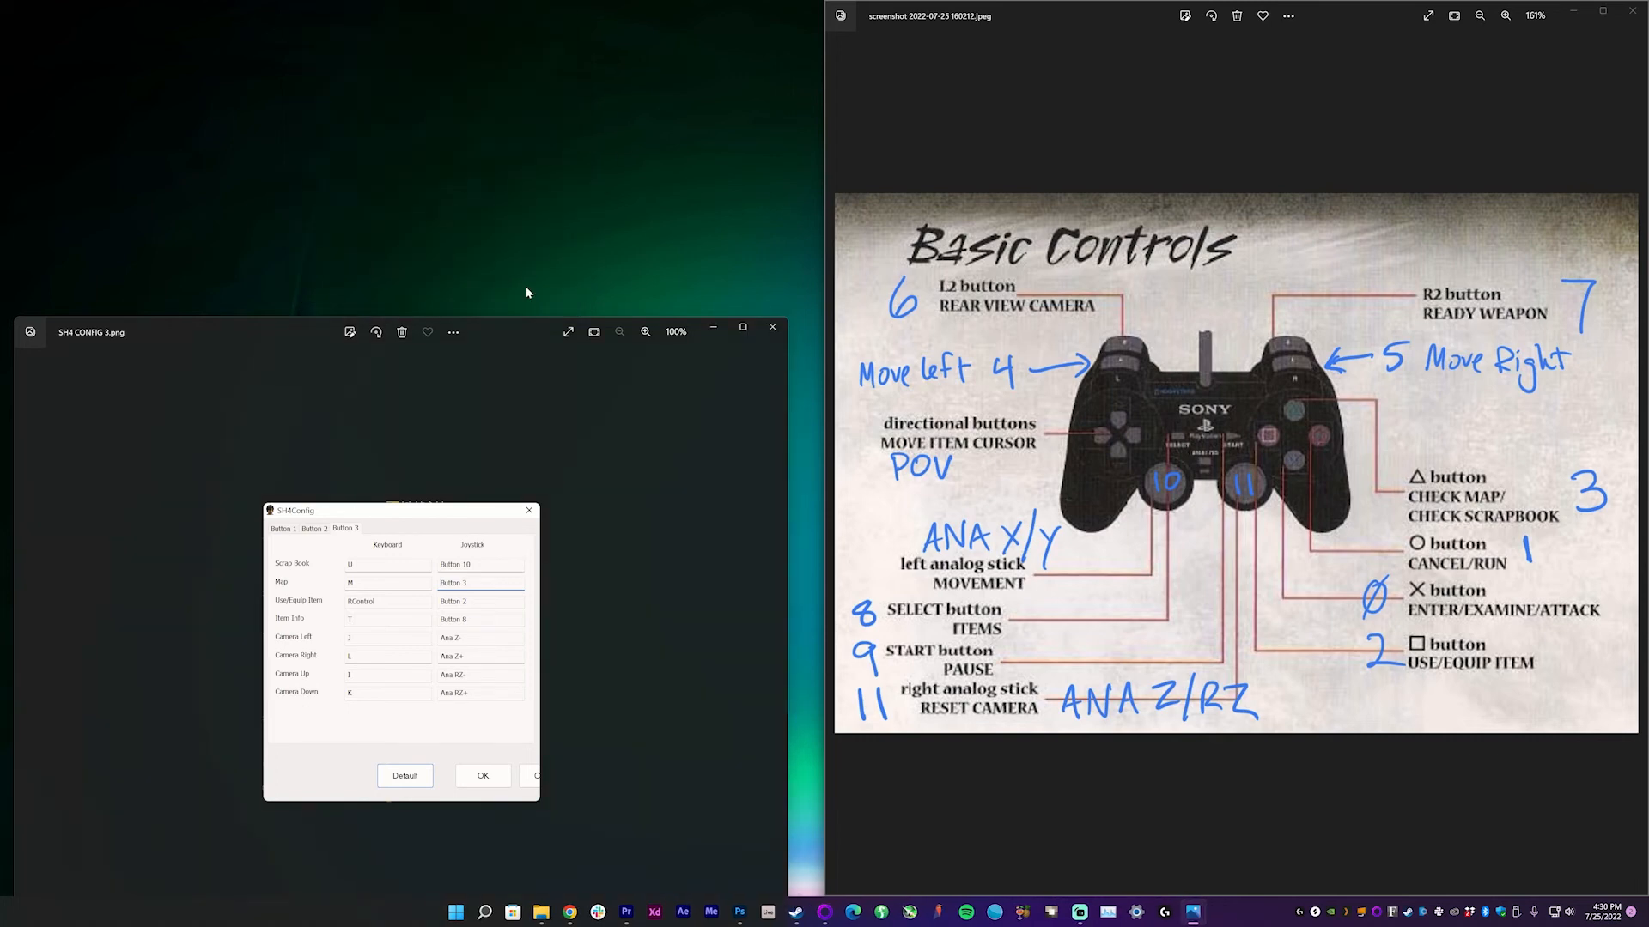